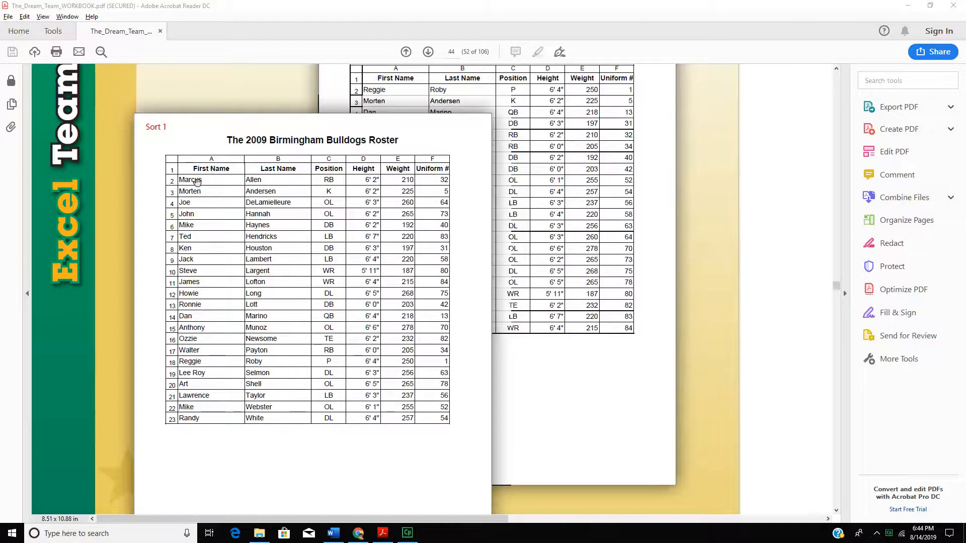
pyautogui.moveTo(395, 173)
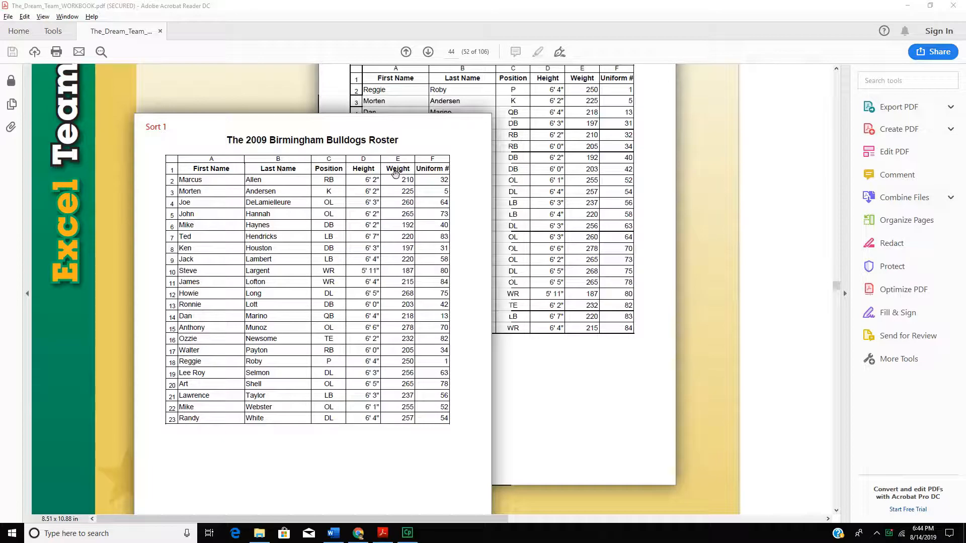
pyautogui.moveTo(277, 161)
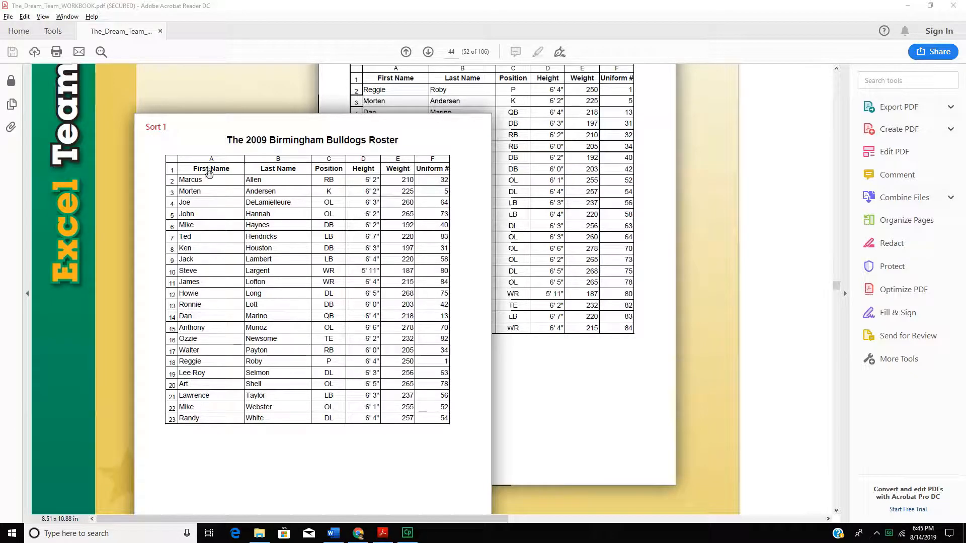
pyautogui.moveTo(189, 161)
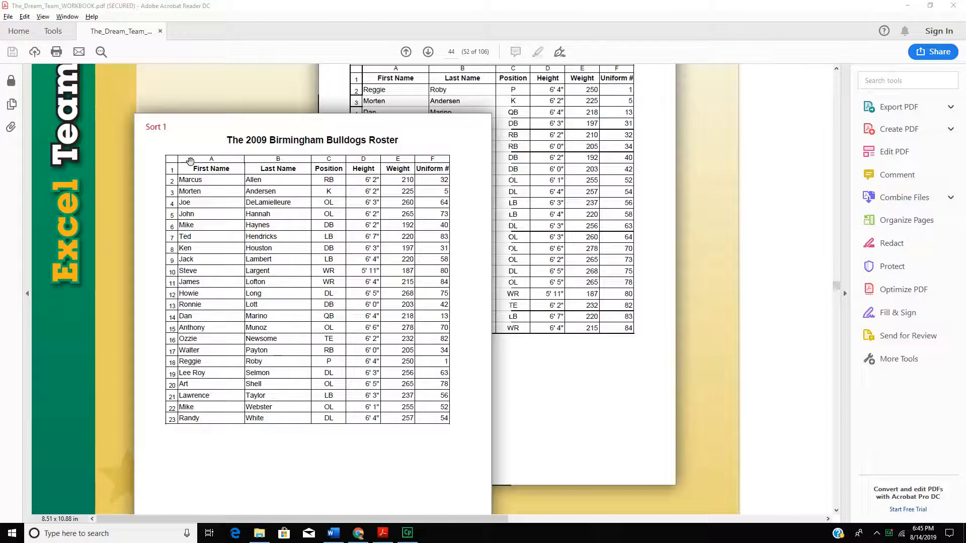
pyautogui.moveTo(437, 160)
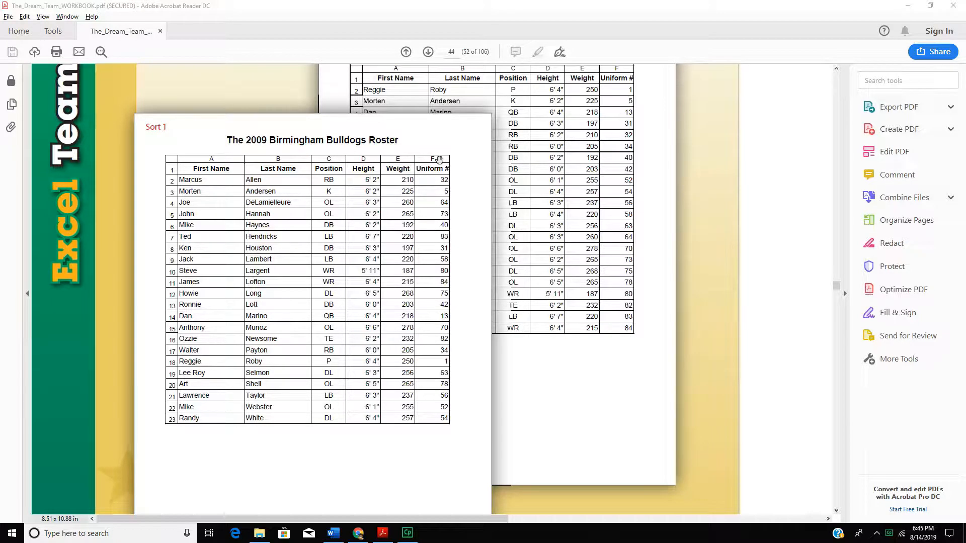
pyautogui.moveTo(162, 210)
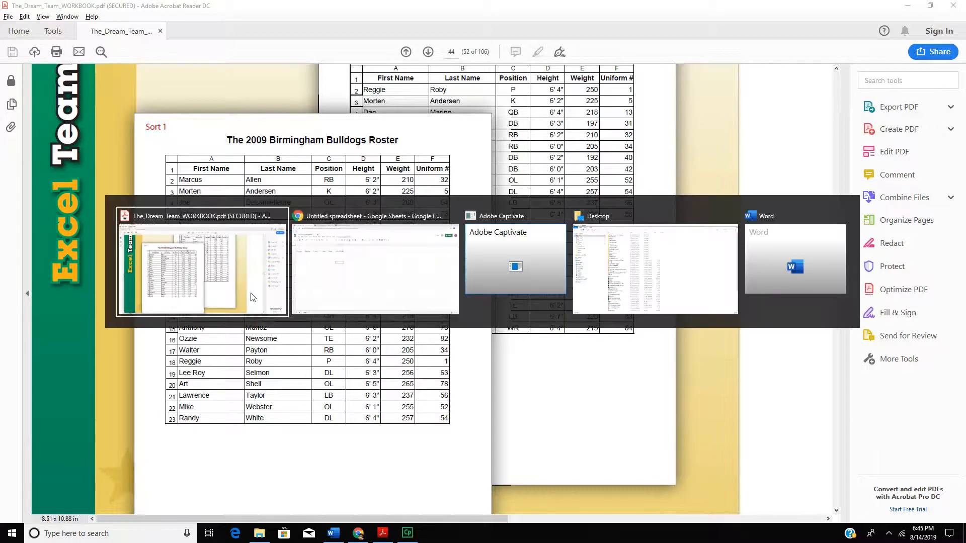
# - Delete the empty top row so the headers start in row 1
pyautogui.click(374, 269)
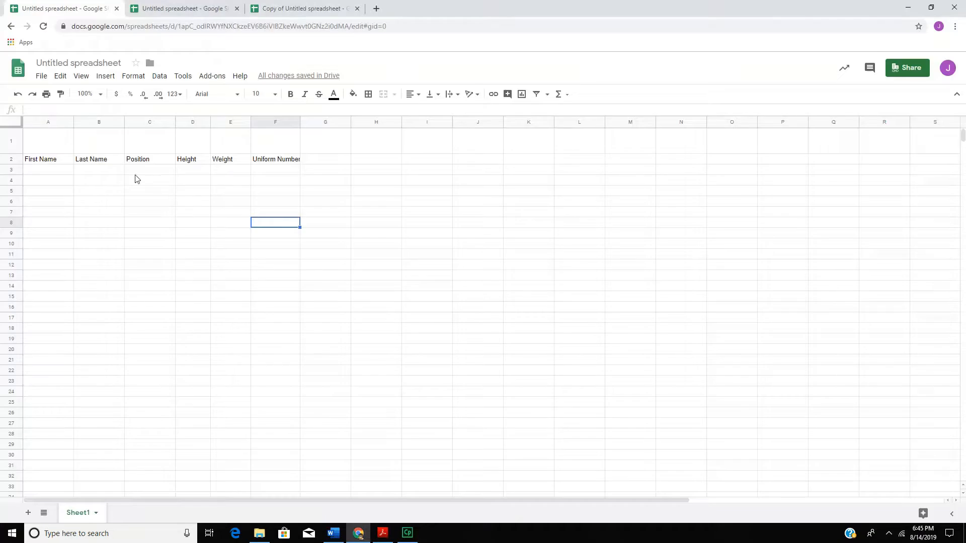
pyautogui.click(48, 141)
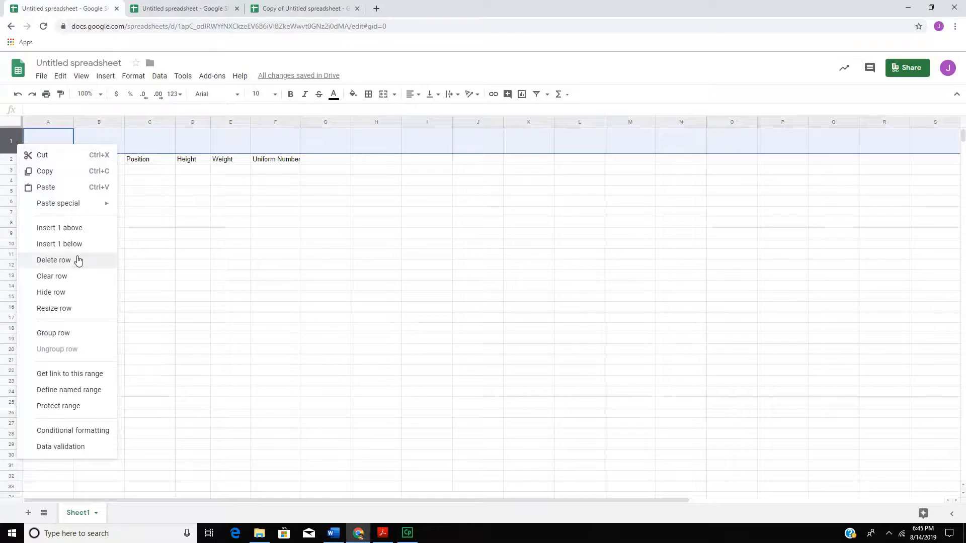
pyautogui.click(53, 259)
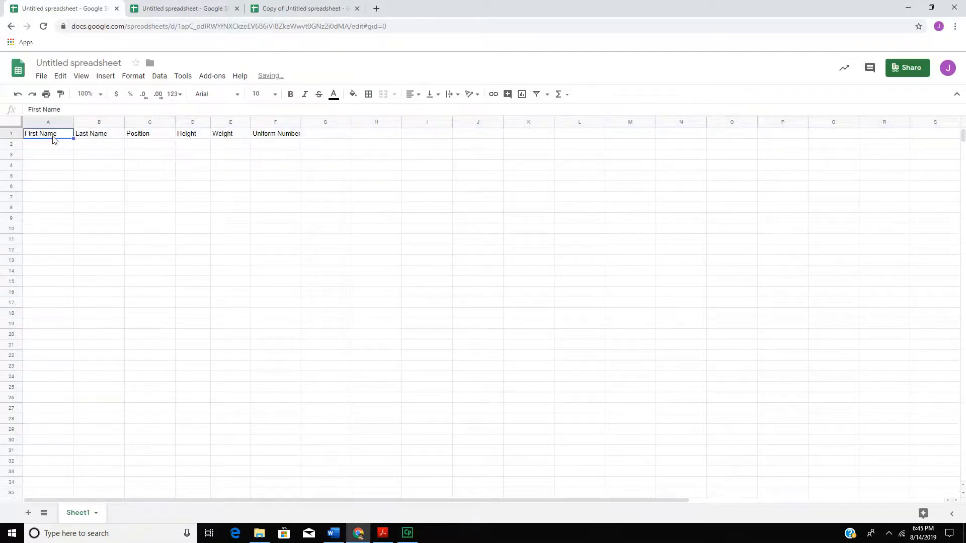
# - Rename the Uniform Number header to 'uniform #'
pyautogui.click(275, 134)
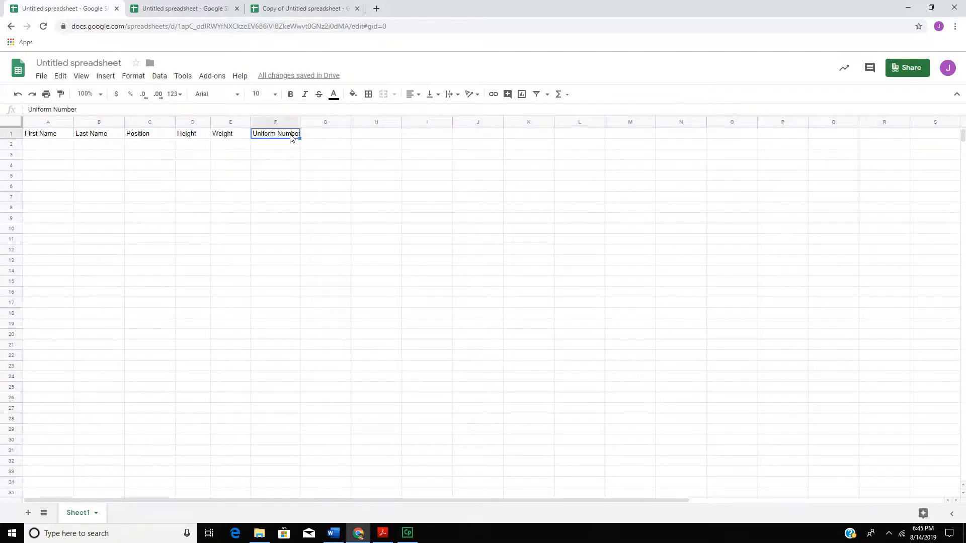
pyautogui.write('unifo')
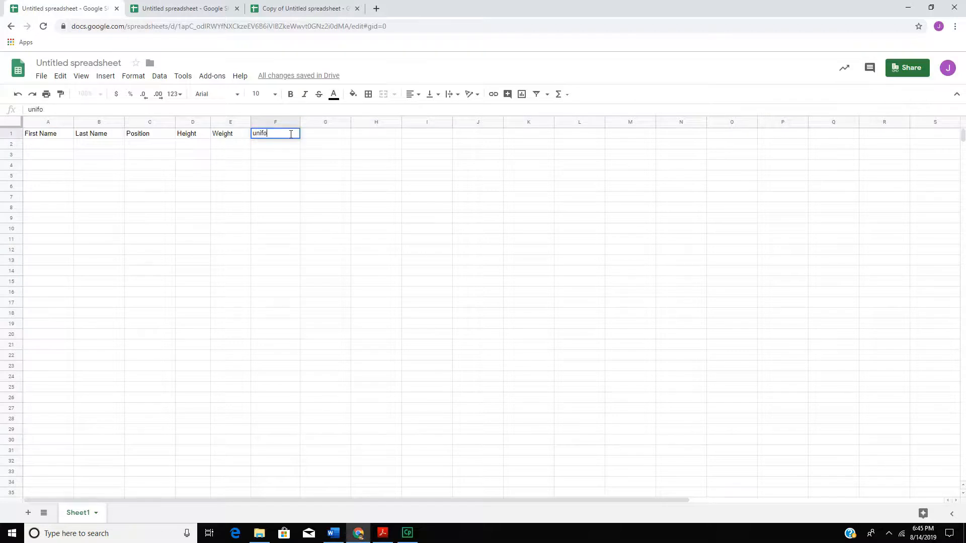
pyautogui.write('rm #')
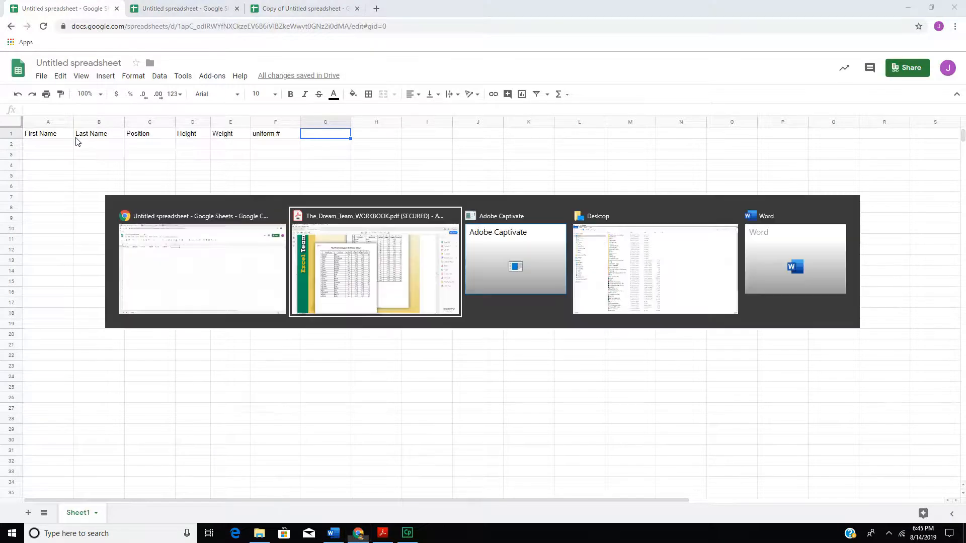
pyautogui.click(374, 268)
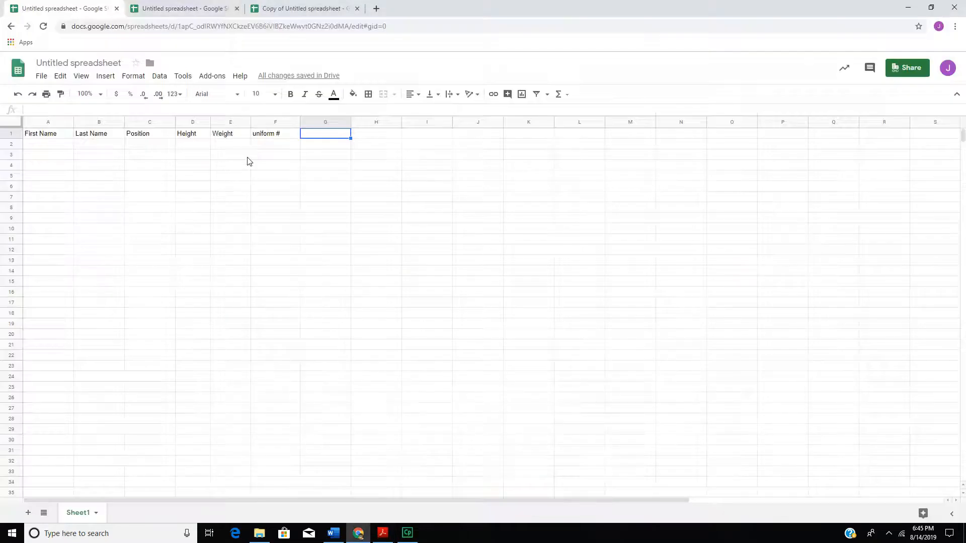
pyautogui.click(182, 8)
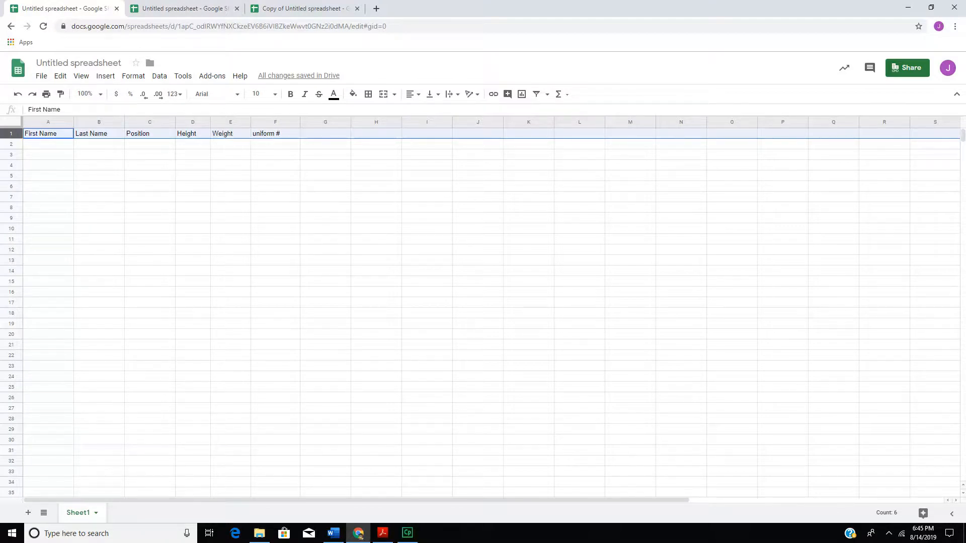
# - Insert a blank row above the headers and select its cells for the title
pyautogui.rightClick(10, 133)
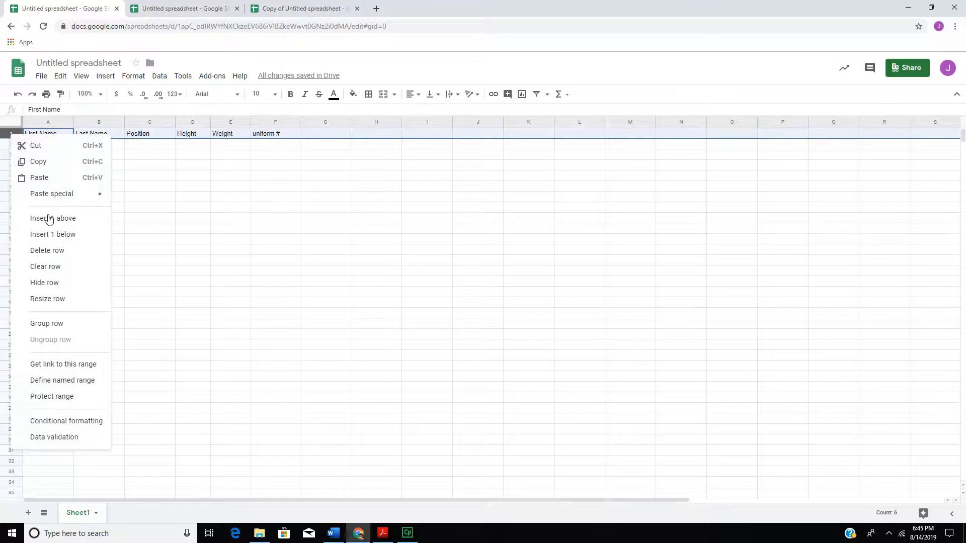
pyautogui.click(53, 218)
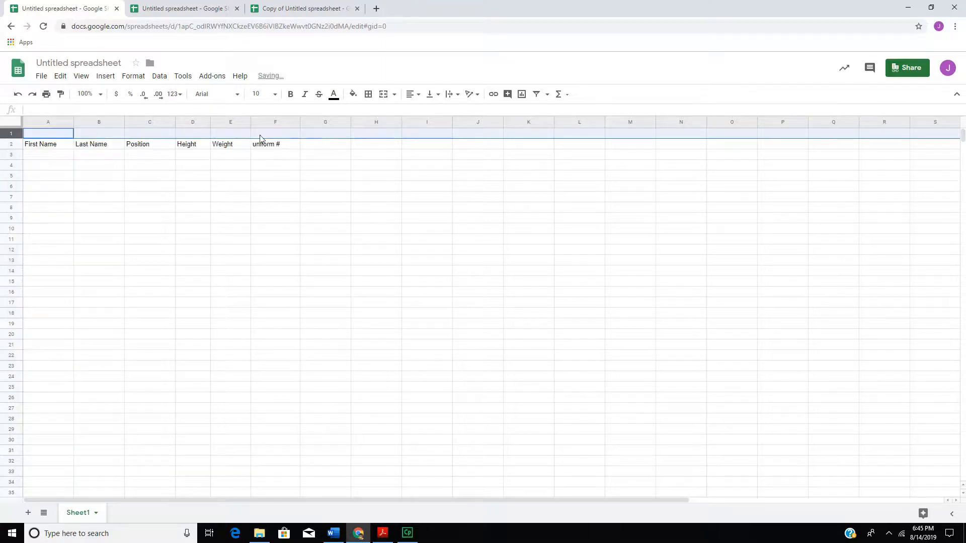
pyautogui.click(275, 144)
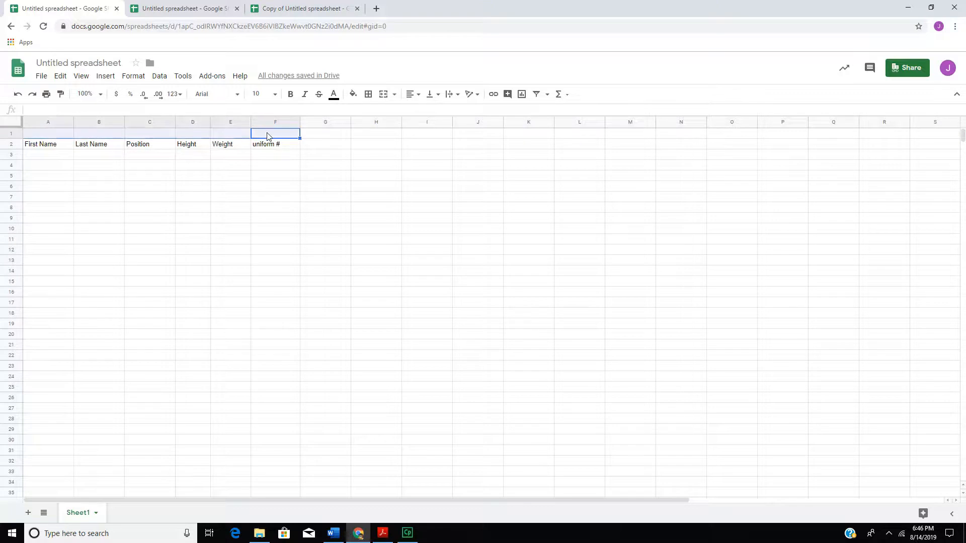
pyautogui.moveTo(57, 139)
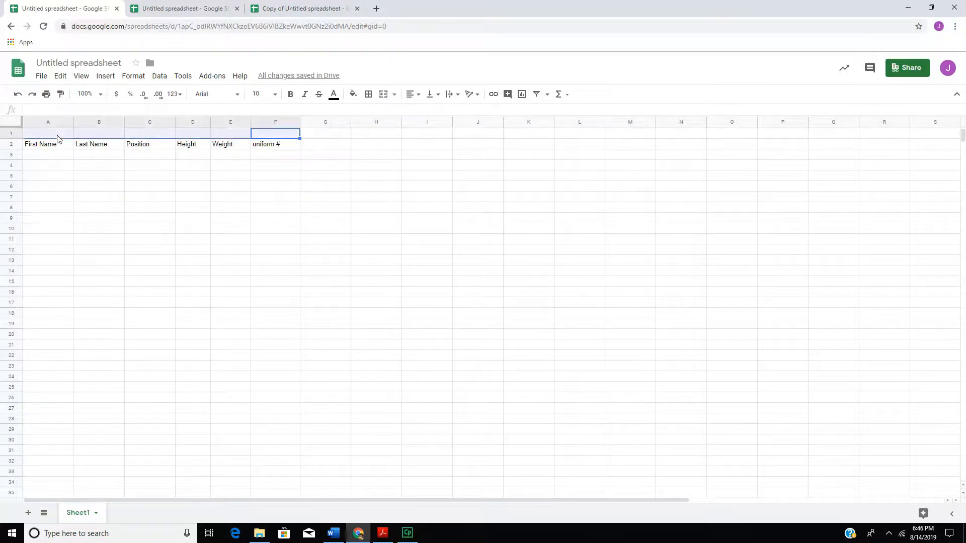
pyautogui.moveTo(310, 282)
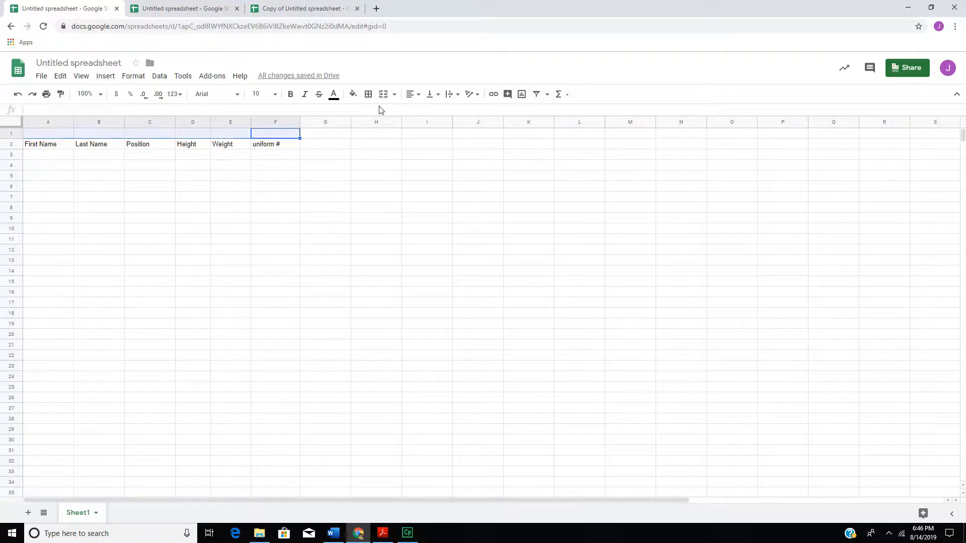
pyautogui.moveTo(383, 93)
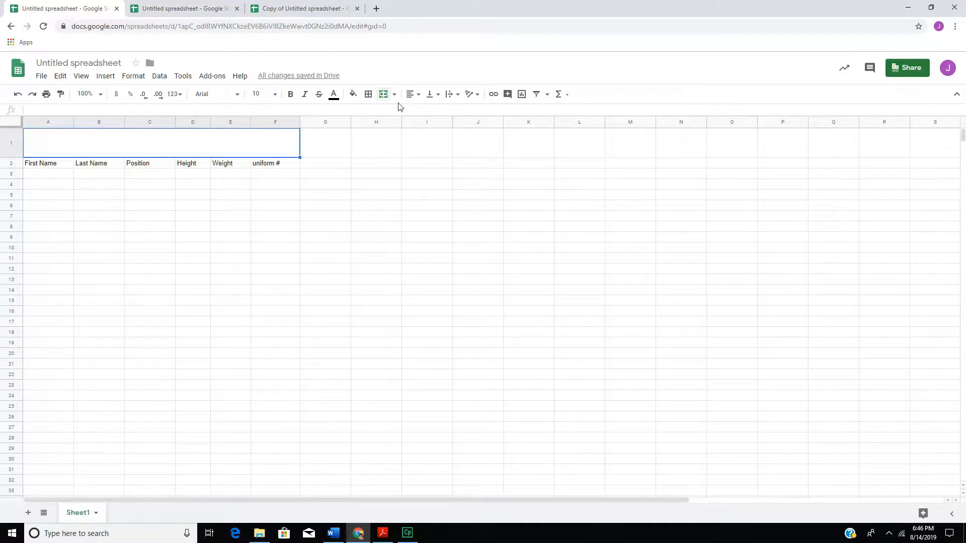
# - Center the merged title cell both ways and type 'Birmingham Buldogs'
pyautogui.click(410, 93)
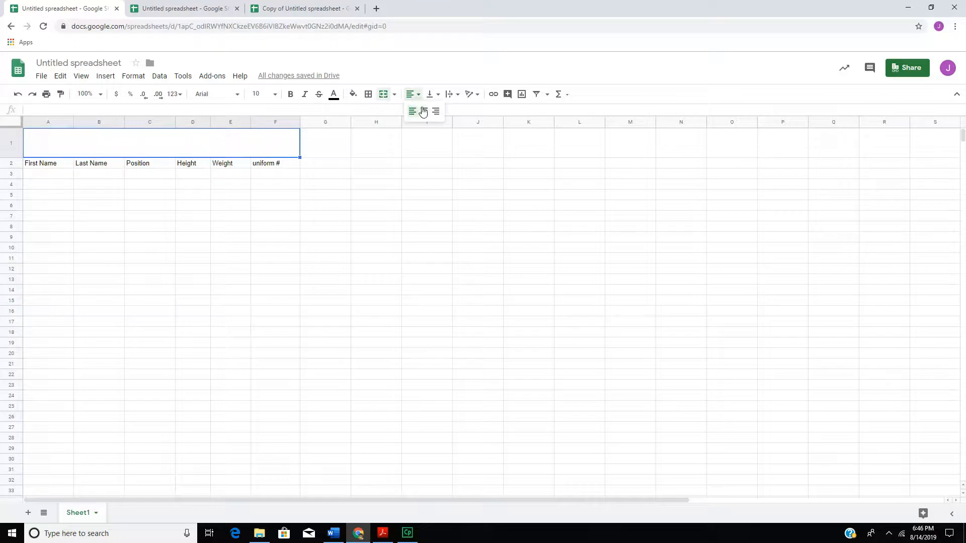
pyautogui.moveTo(430, 93)
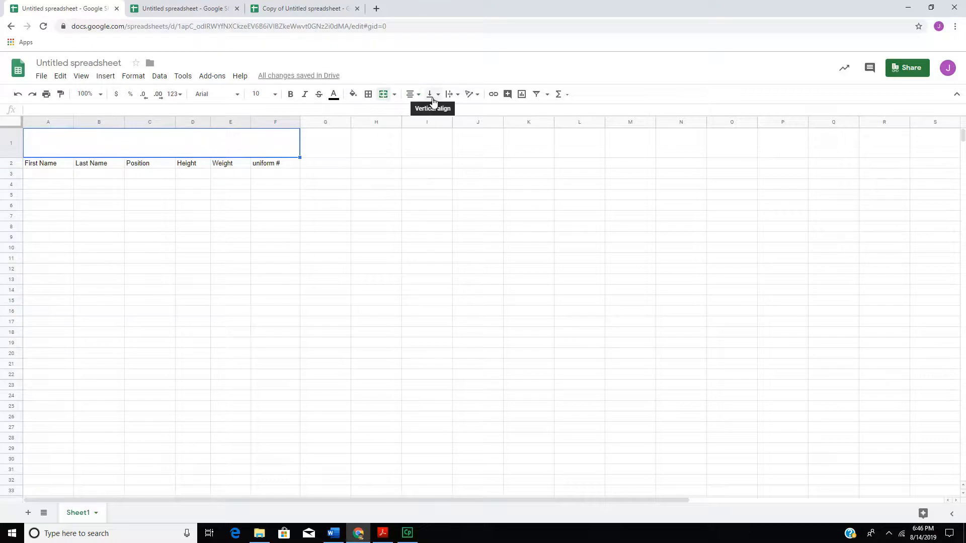
pyautogui.click(430, 94)
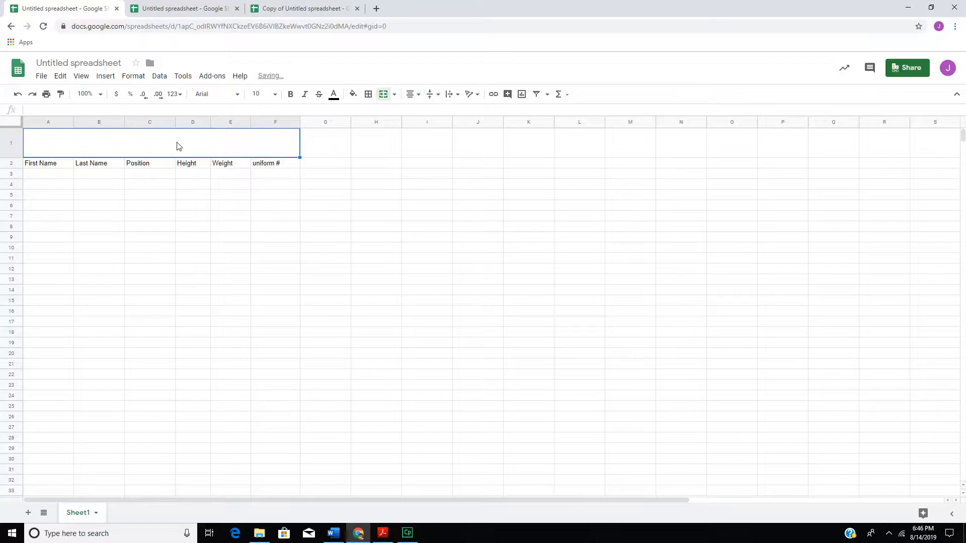
pyautogui.write('B')
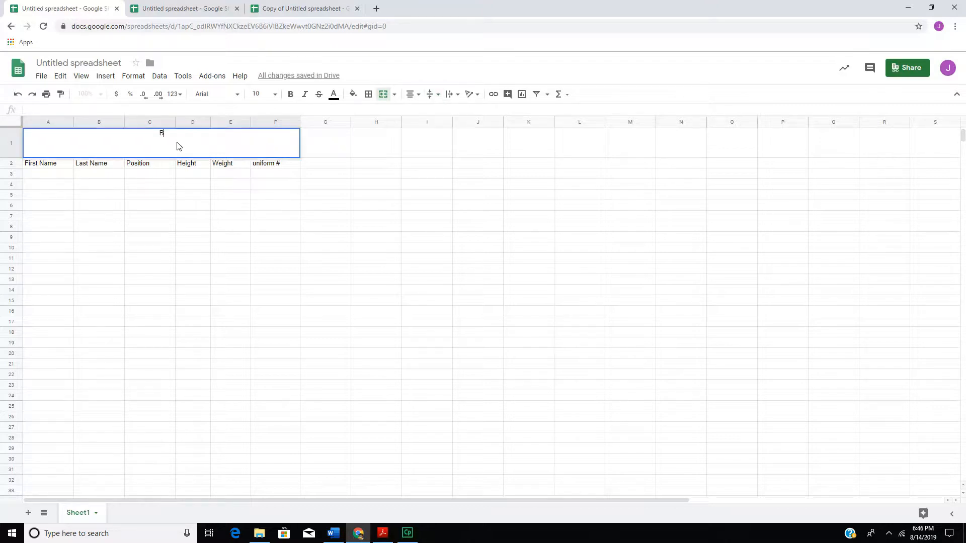
pyautogui.write('irm')
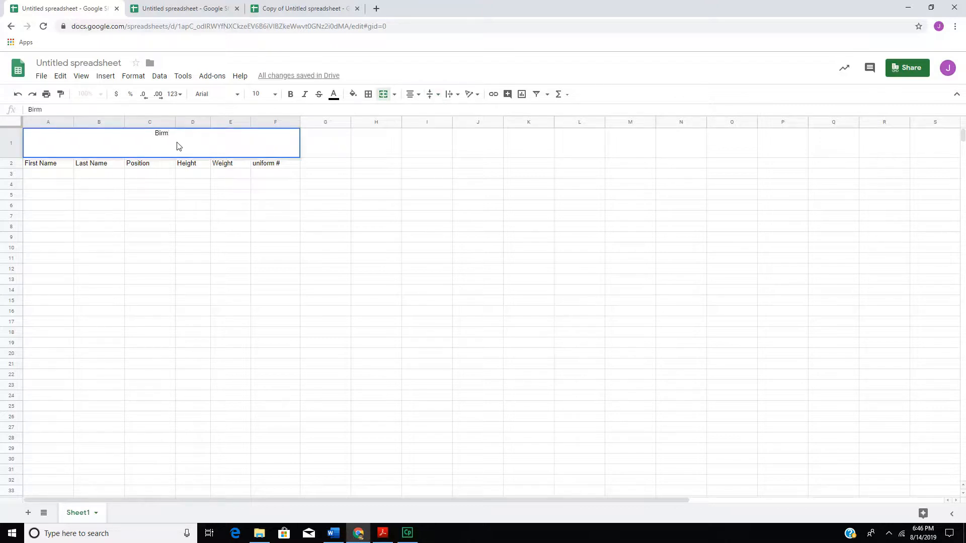
pyautogui.write('ingham')
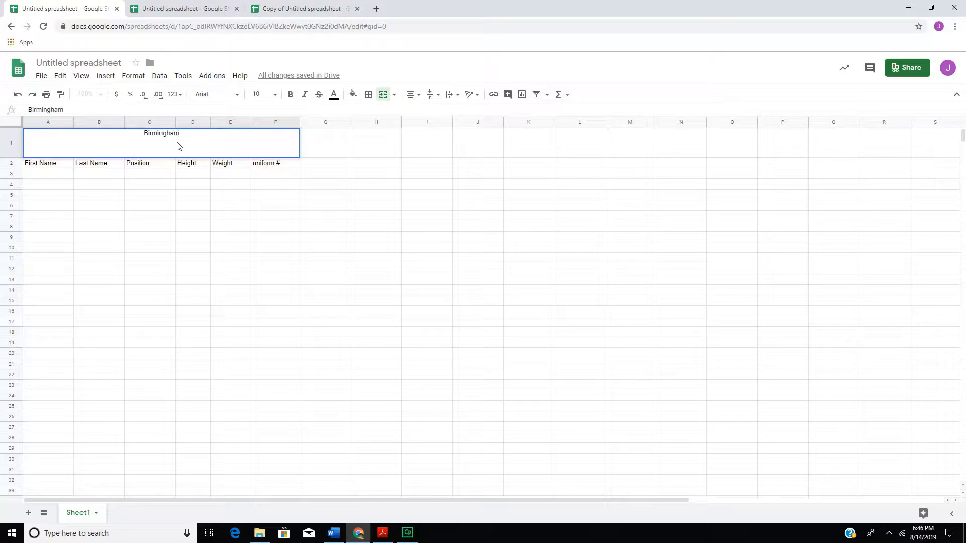
pyautogui.write('Buldogs')
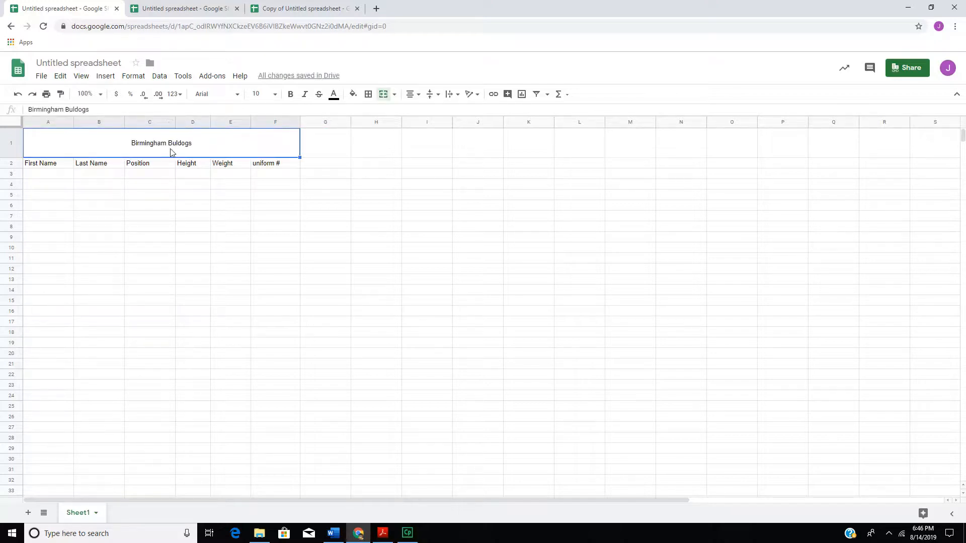
pyautogui.moveTo(208, 157)
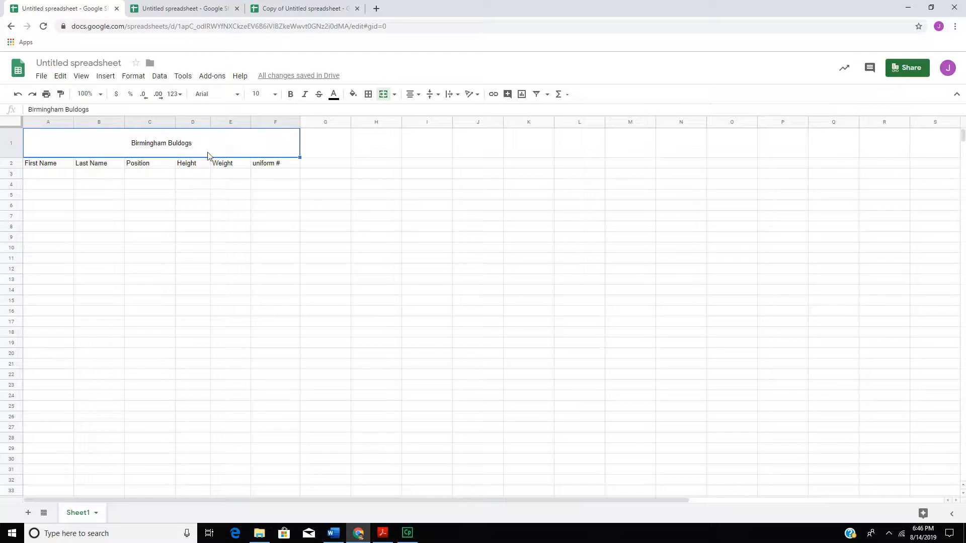
# - Center the roster title and header rows horizontally and vertically on the 2019 roster sheet
pyautogui.click(181, 8)
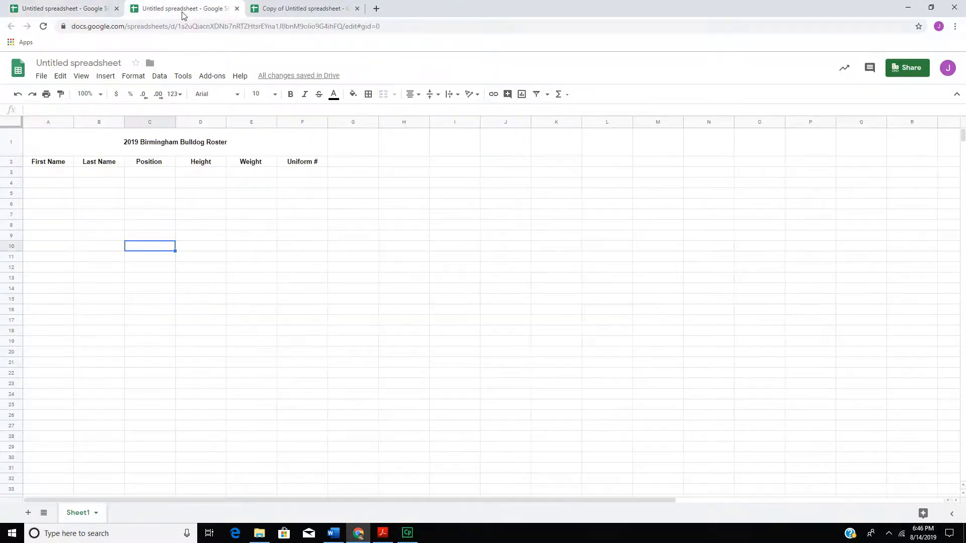
pyautogui.click(175, 142)
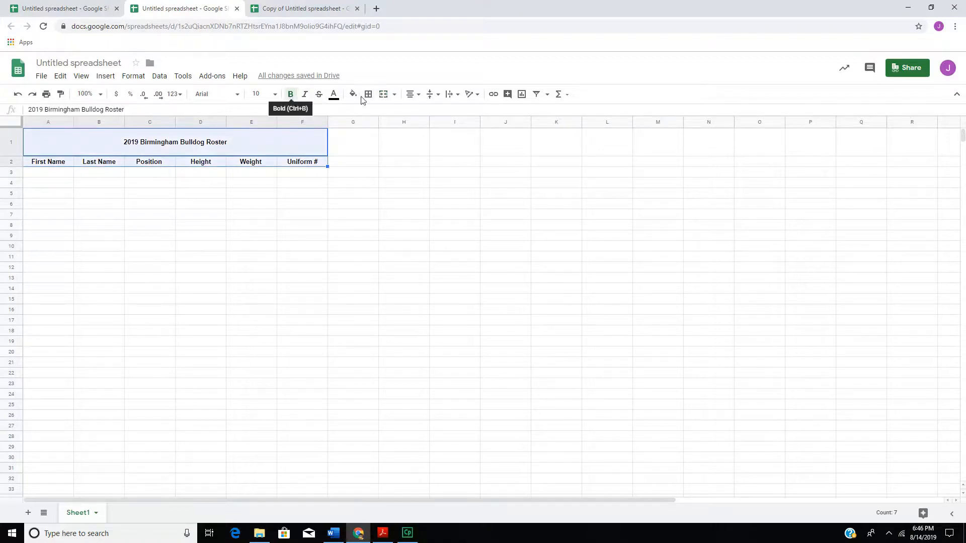
pyautogui.click(409, 93)
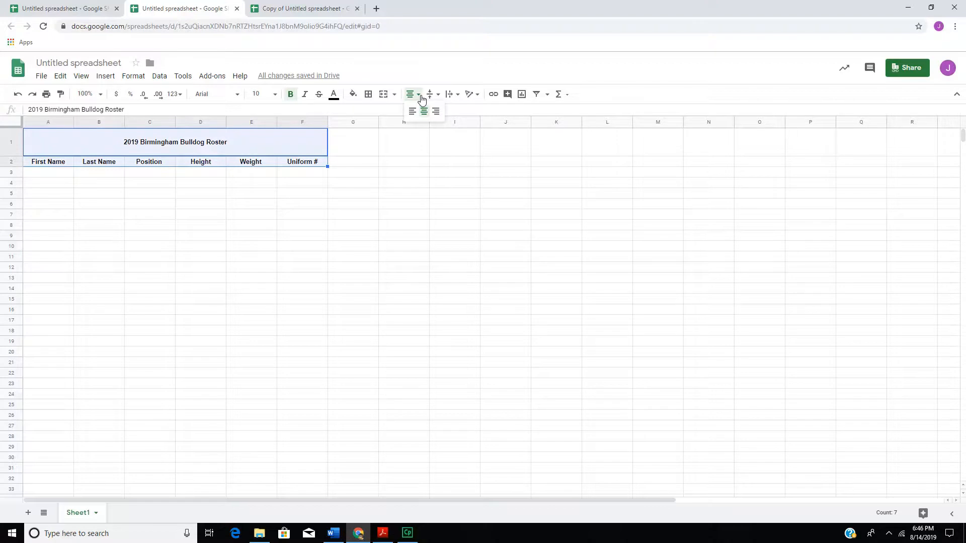
pyautogui.moveTo(423, 113)
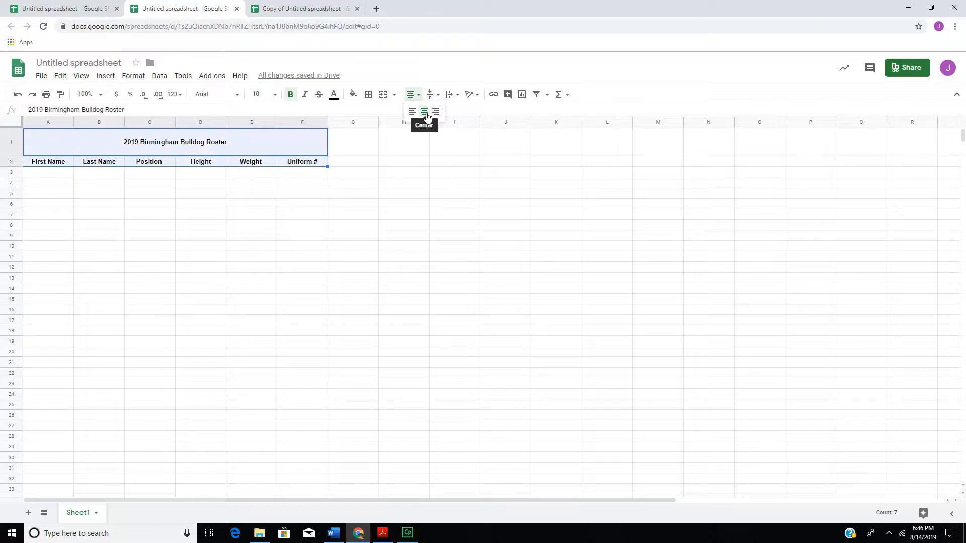
pyautogui.click(423, 112)
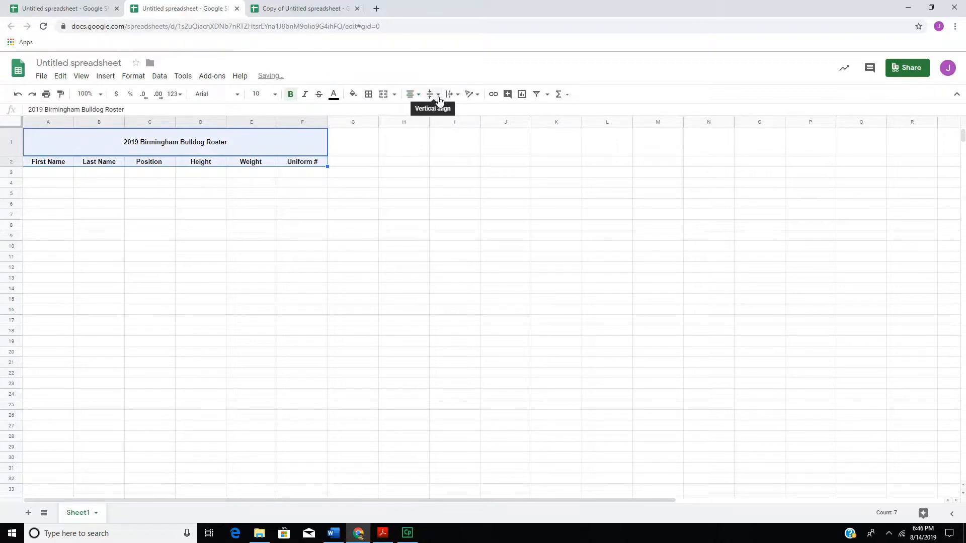
pyautogui.click(429, 94)
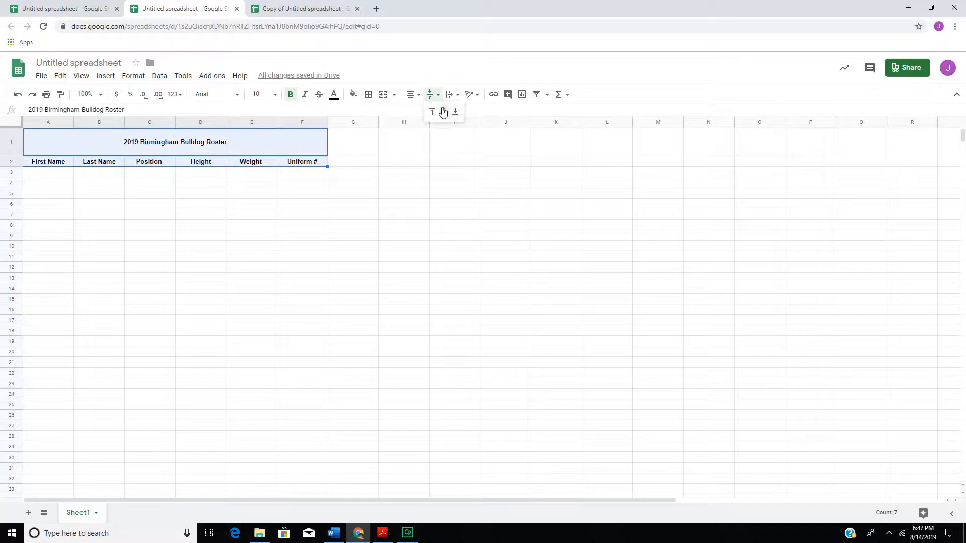
pyautogui.click(443, 112)
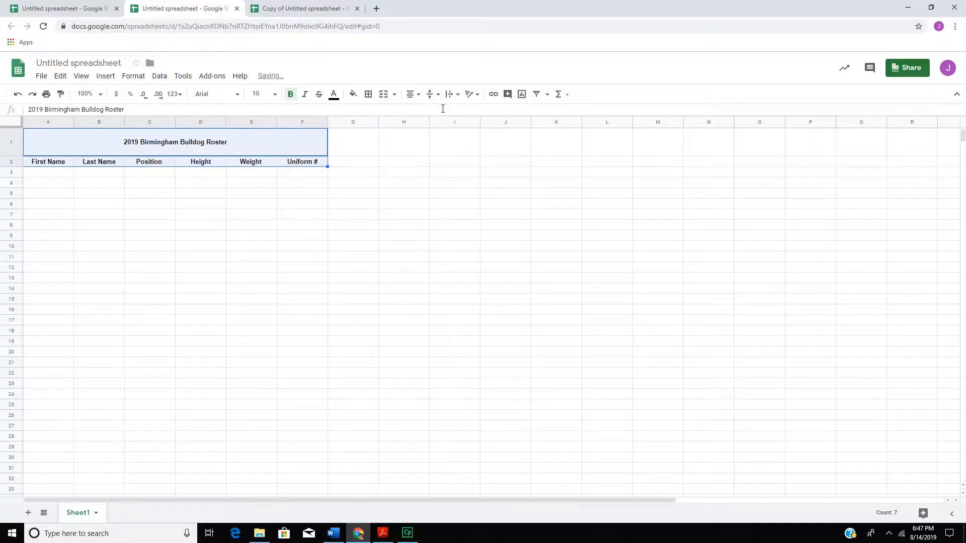
pyautogui.click(200, 278)
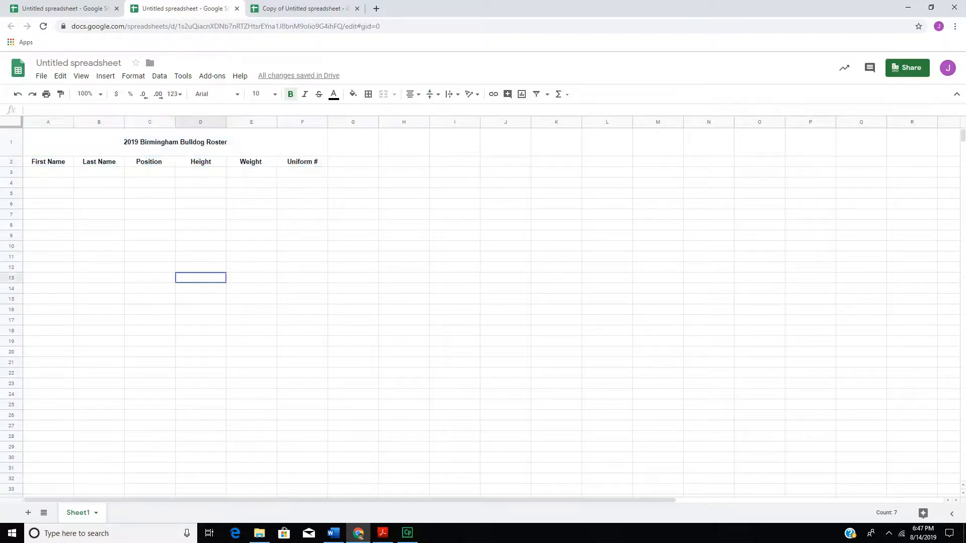
# - Type Charles Barkley as the first player's first and last name
pyautogui.click(48, 172)
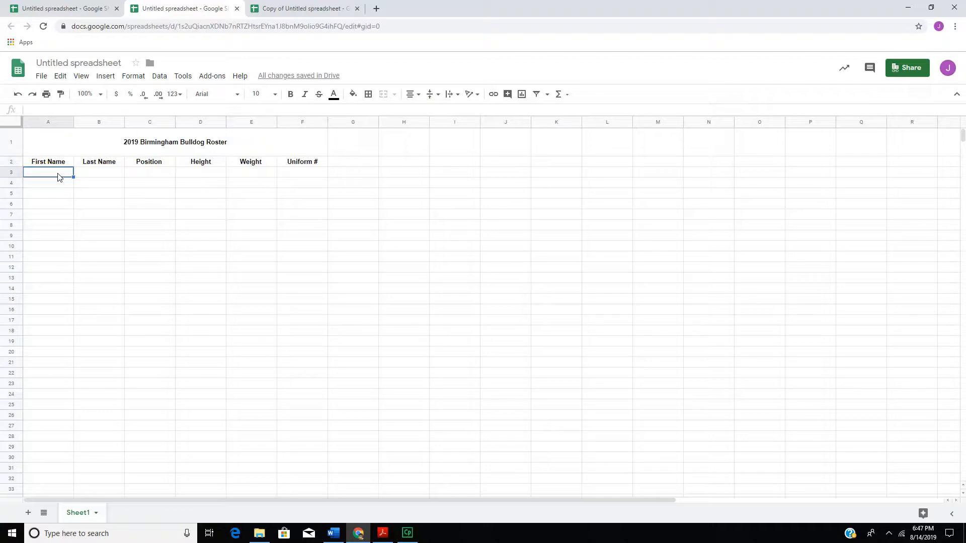
pyautogui.write('Ch')
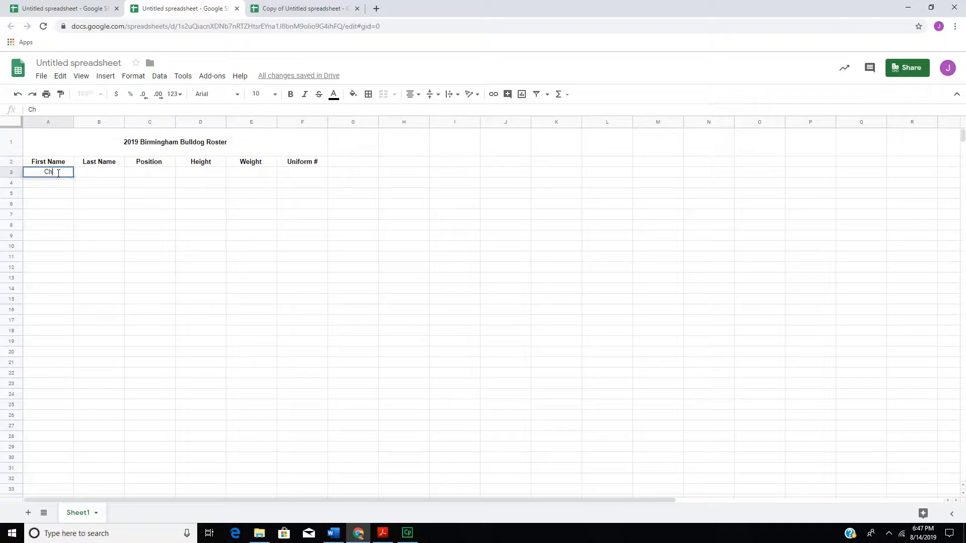
pyautogui.write('arles')
pyautogui.click(99, 172)
pyautogui.write('Barkl')
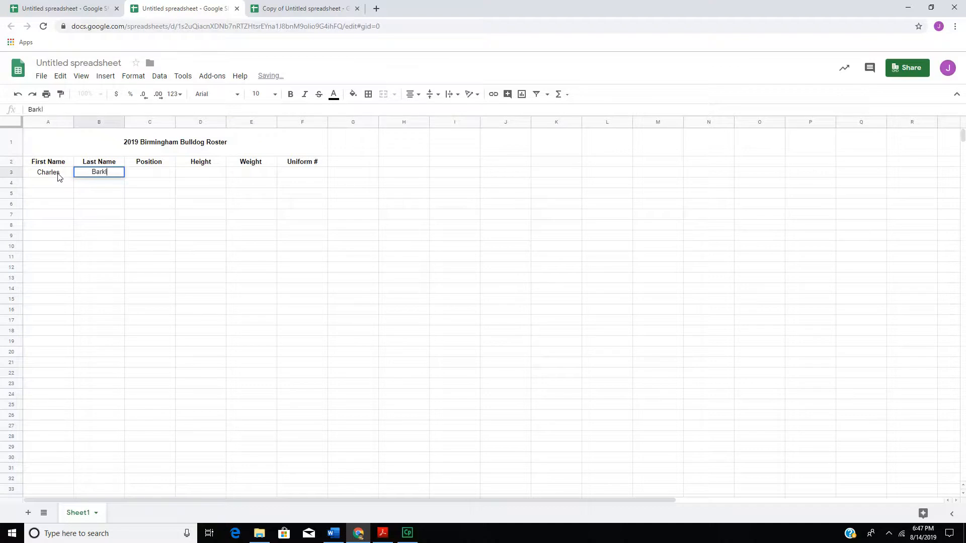
pyautogui.press('Tab')
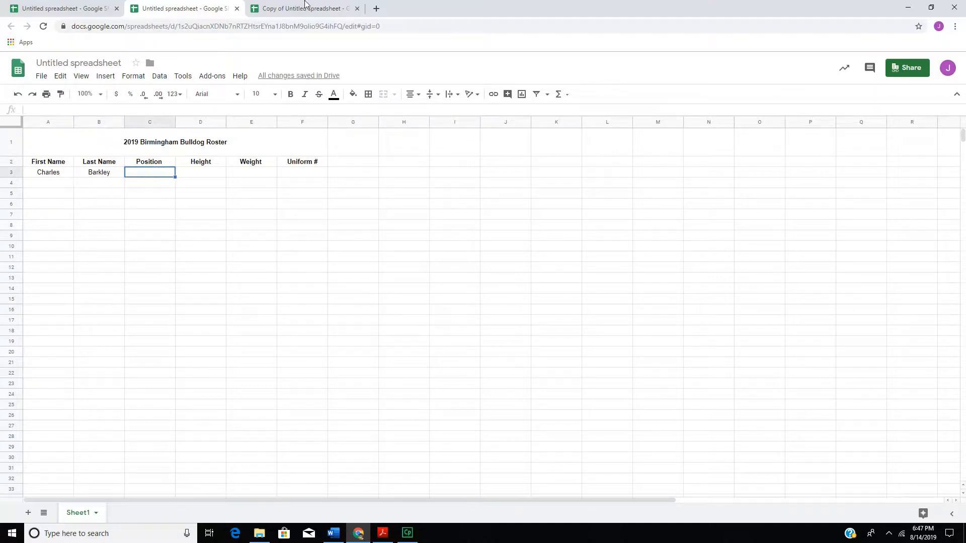
# - In the copied roster, delete the typed 2 beside Ted Hendricks, keeping Marcus Allen's 1
pyautogui.click(301, 8)
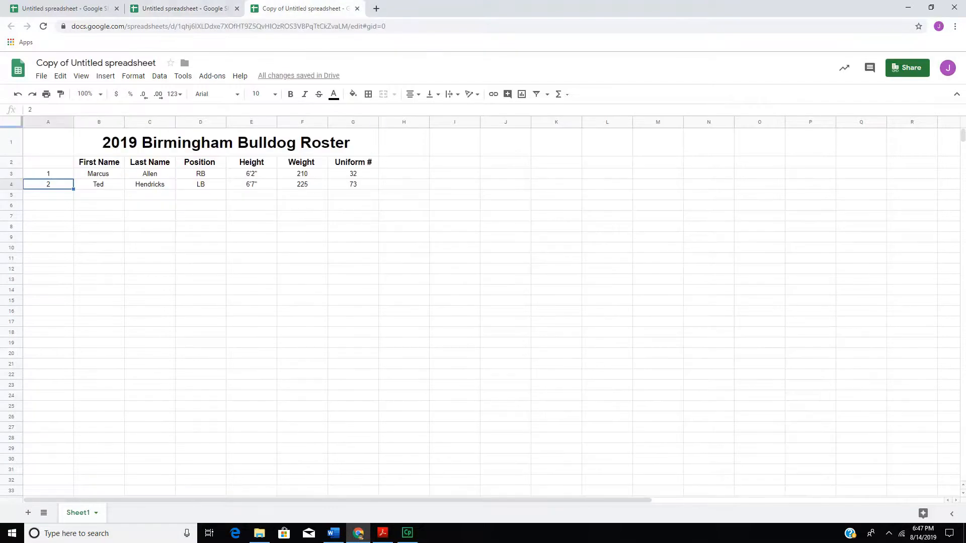
pyautogui.moveTo(373, 121); pyautogui.dragTo(362, 122)
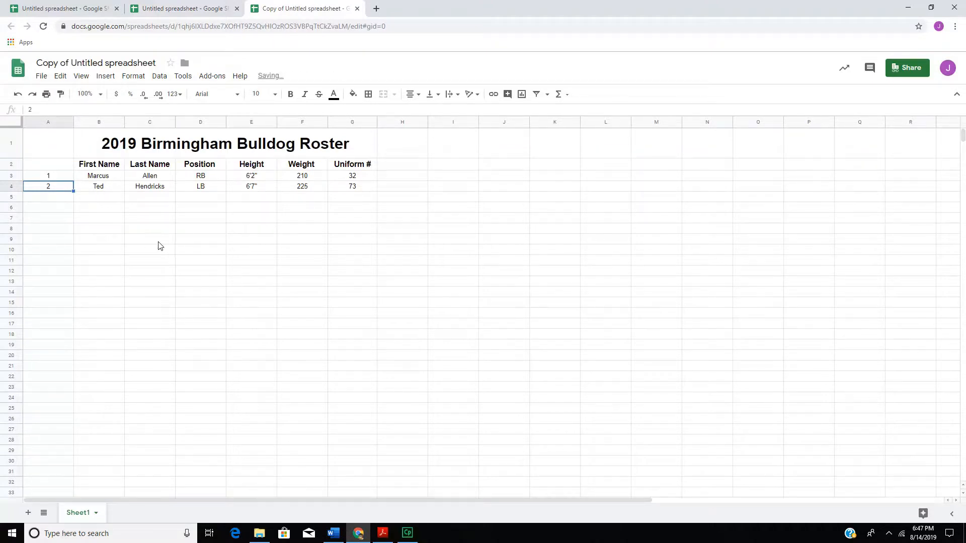
pyautogui.click(149, 239)
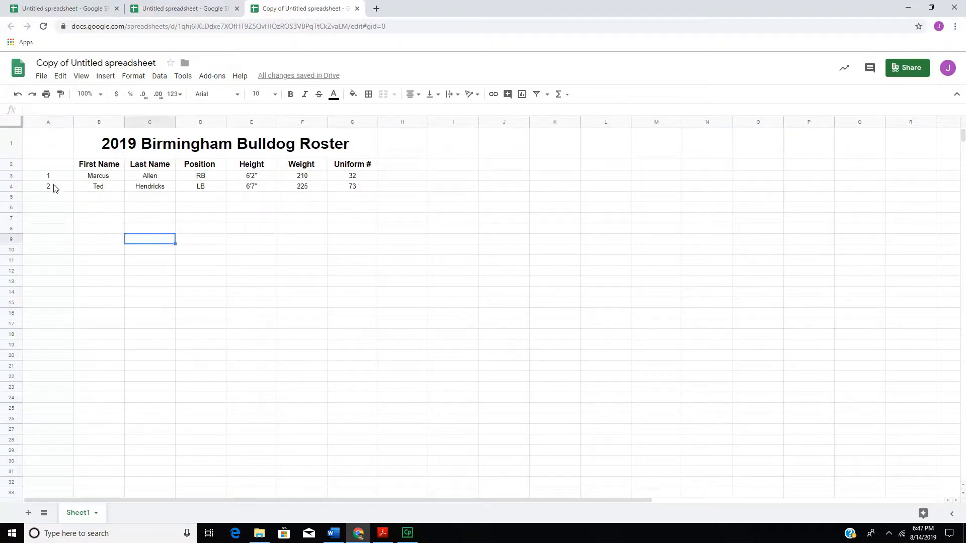
pyautogui.click(48, 186)
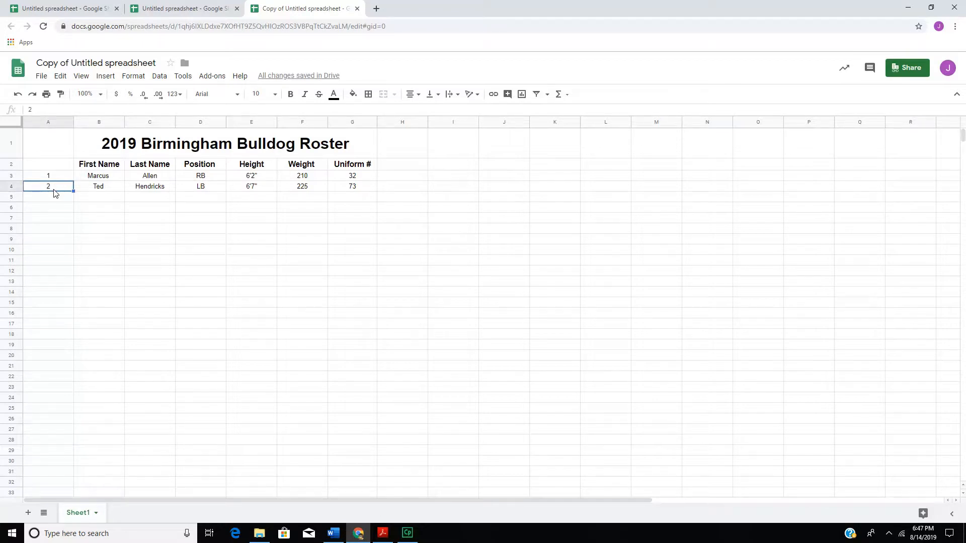
pyautogui.press('Delete')
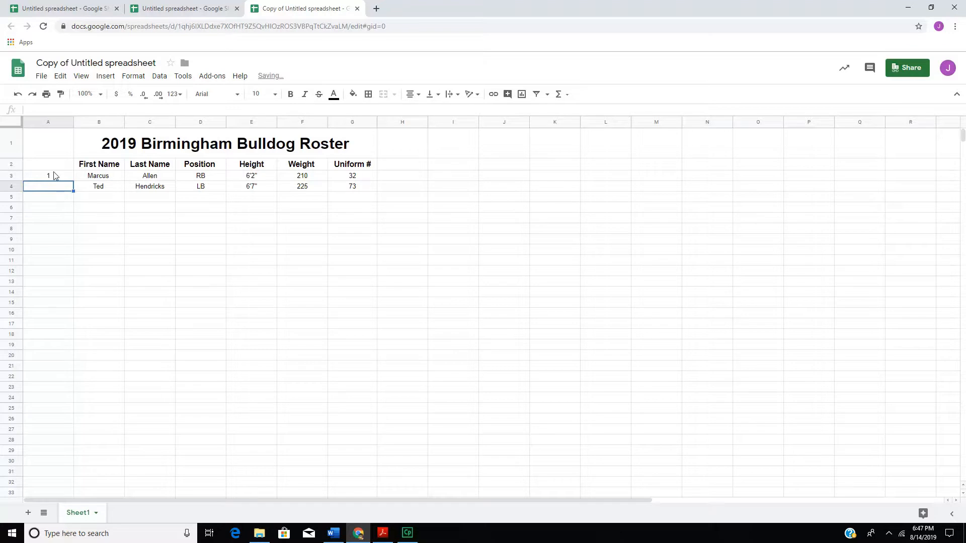
pyautogui.click(49, 176)
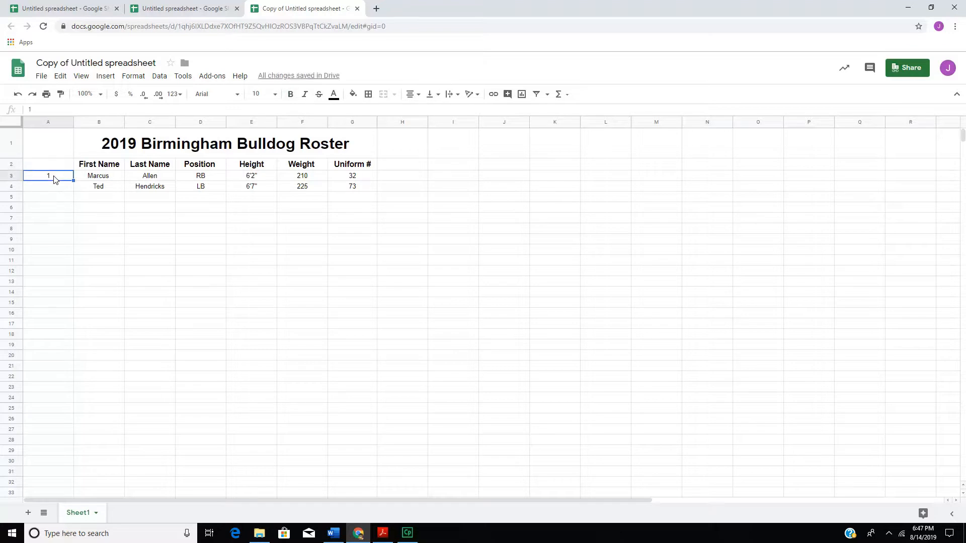
pyautogui.click(47, 186)
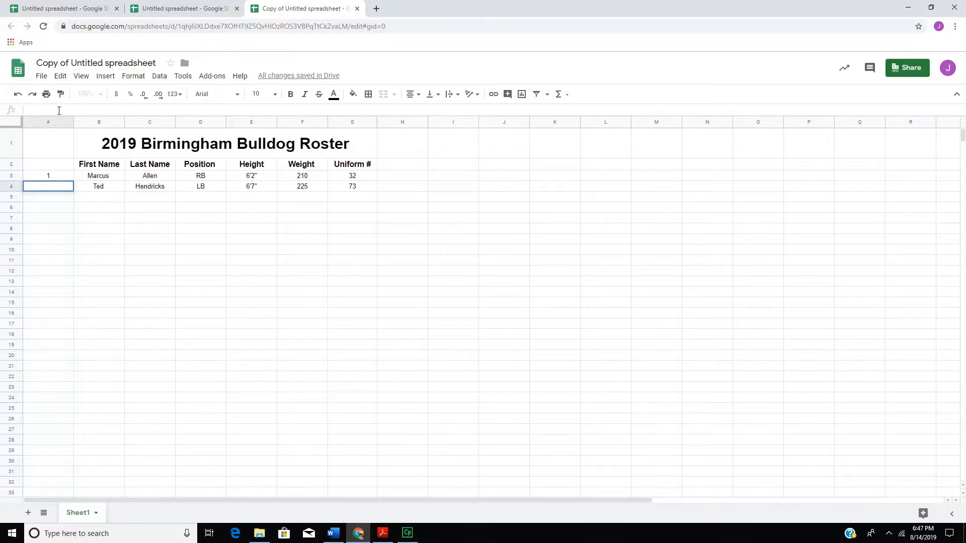
pyautogui.write('=su')
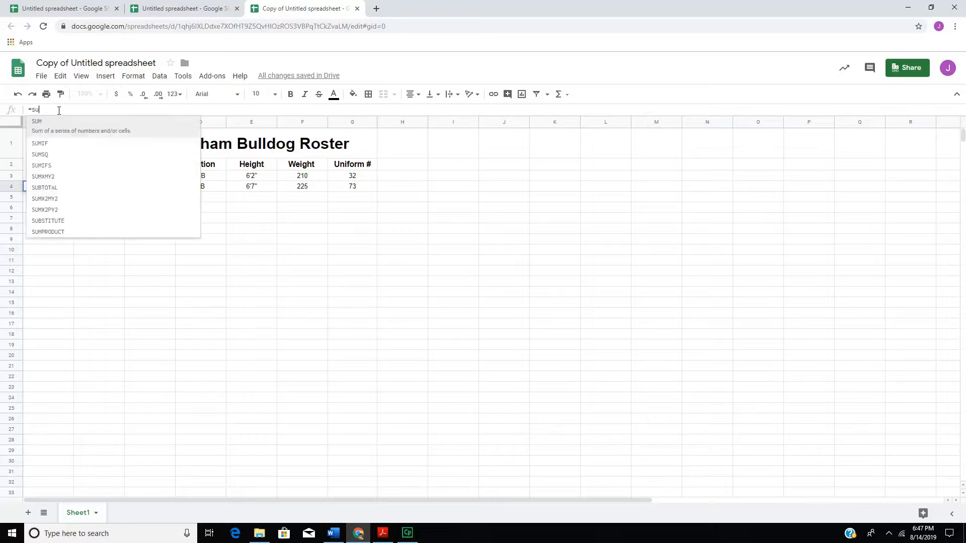
pyautogui.write('m')
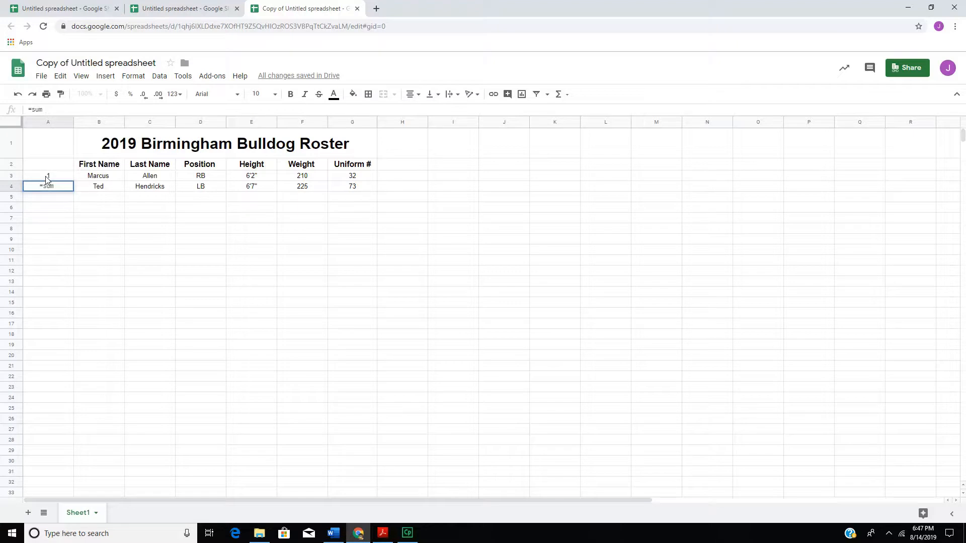
pyautogui.write('(')
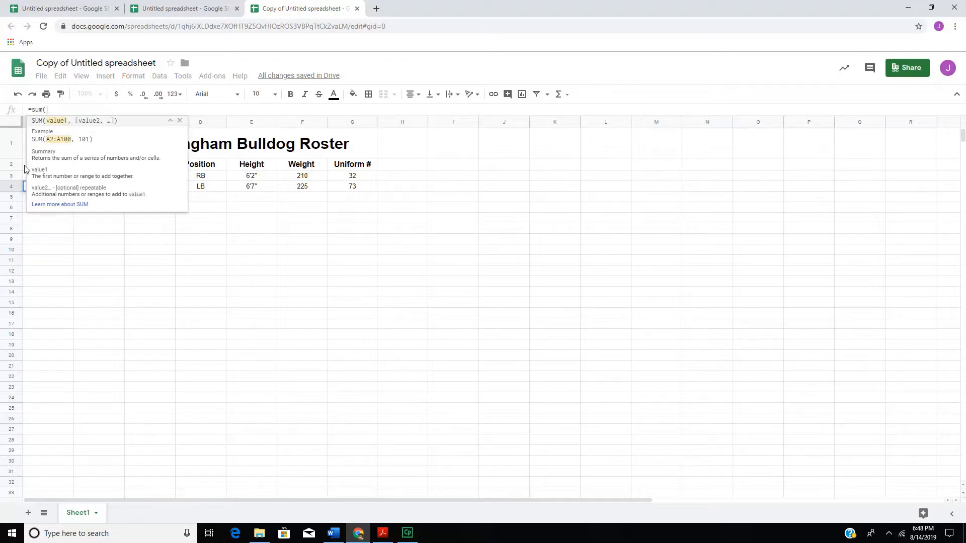
pyautogui.click(47, 164)
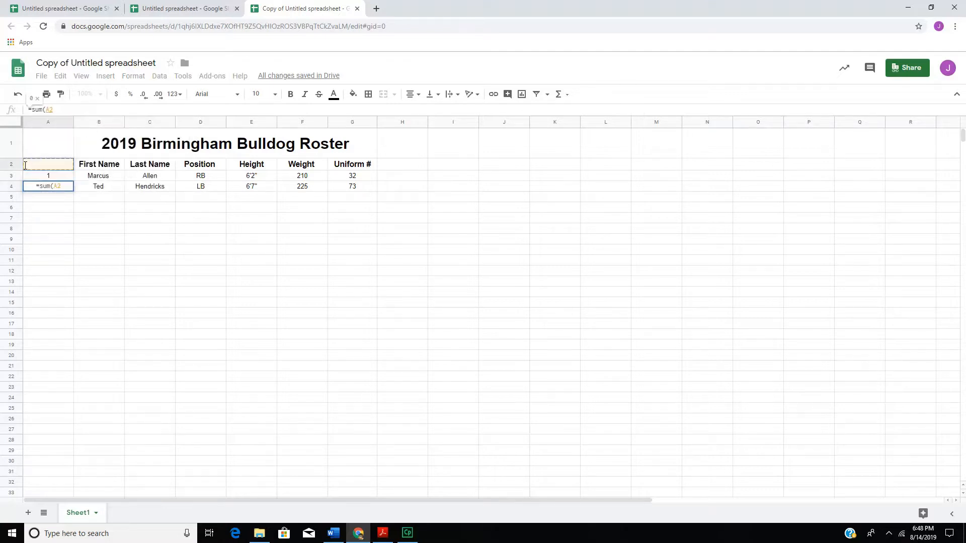
pyautogui.click(48, 176)
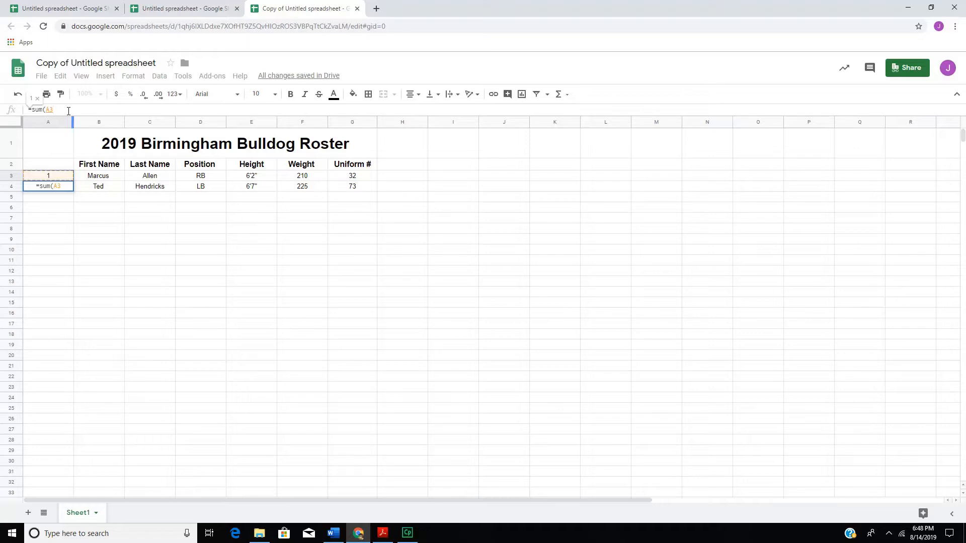
pyautogui.write('+1)')
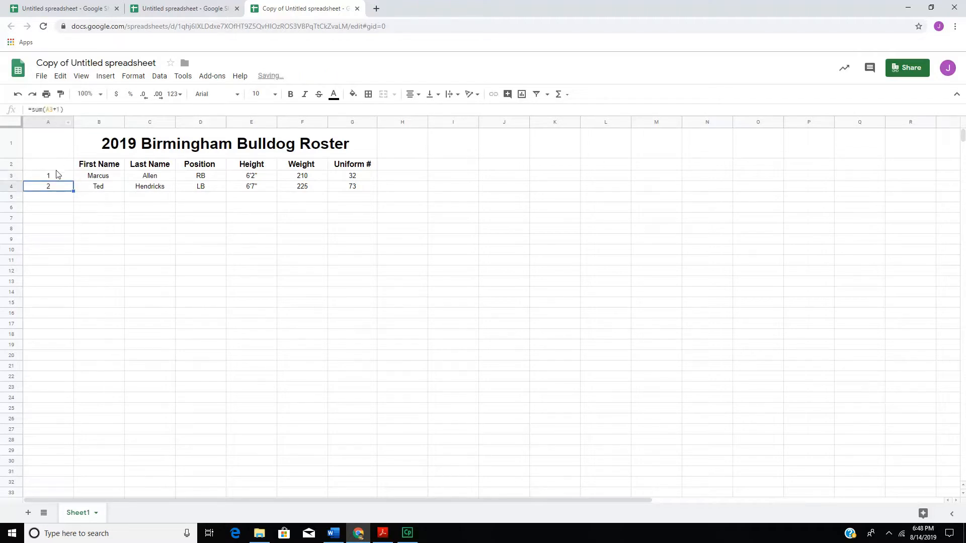
pyautogui.moveTo(57, 203)
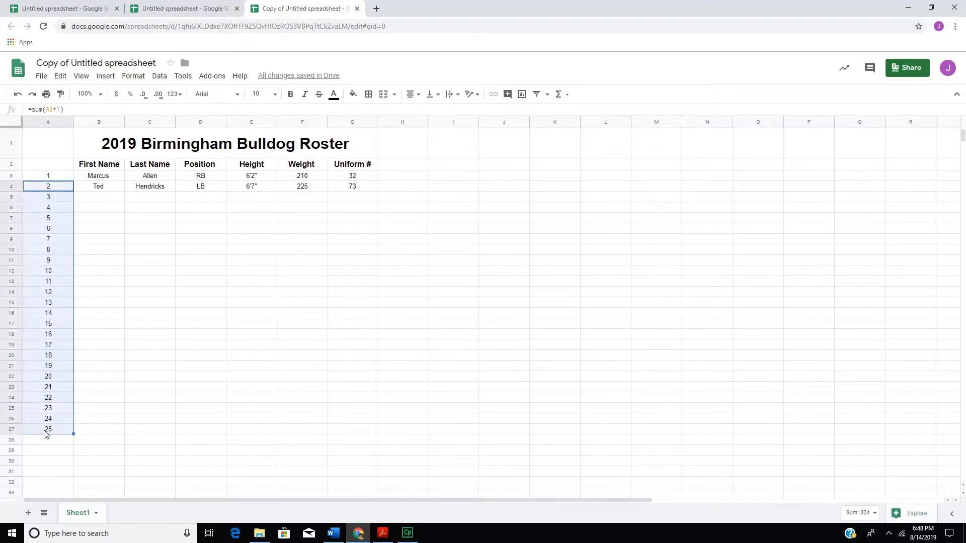
# - Select the last numbered cell, showing 25
pyautogui.click(48, 430)
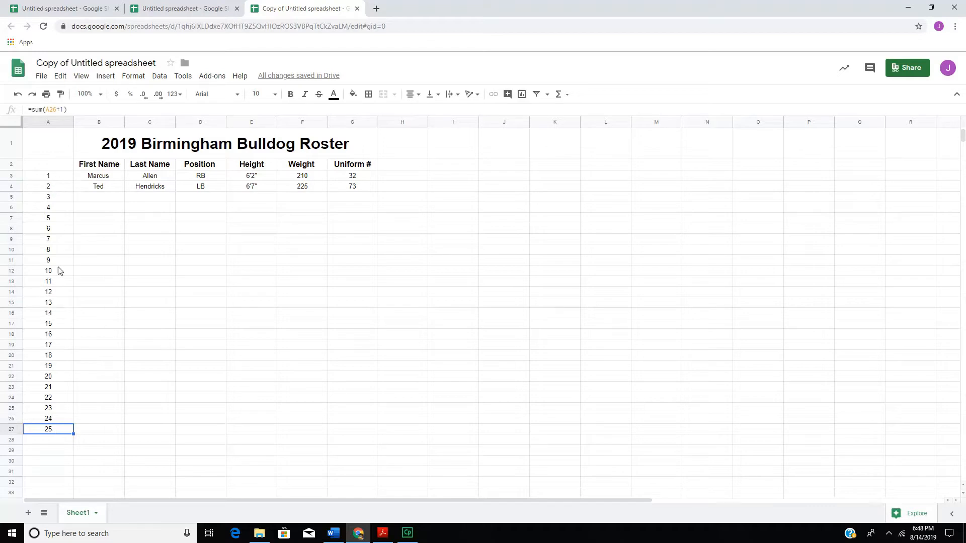
pyautogui.moveTo(61, 102)
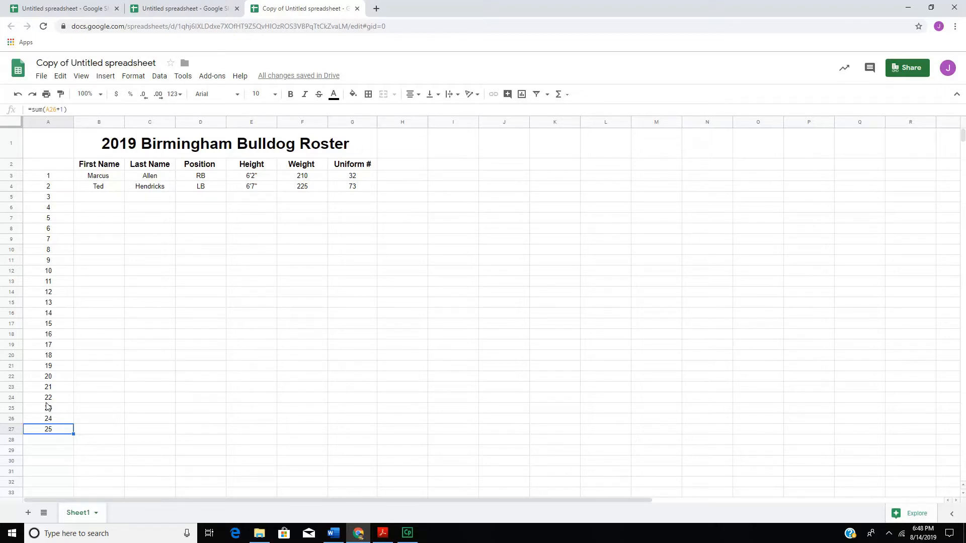
pyautogui.moveTo(50, 189)
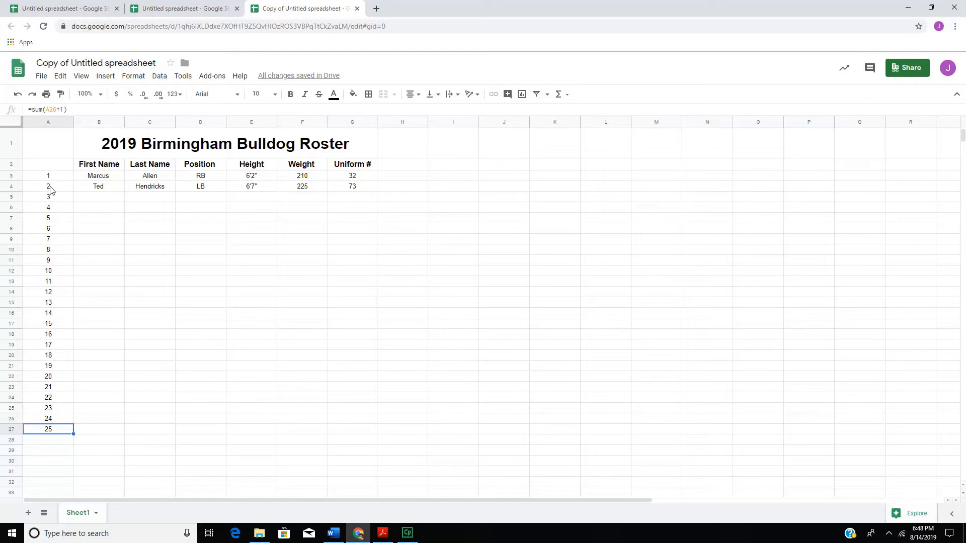
pyautogui.moveTo(36, 363)
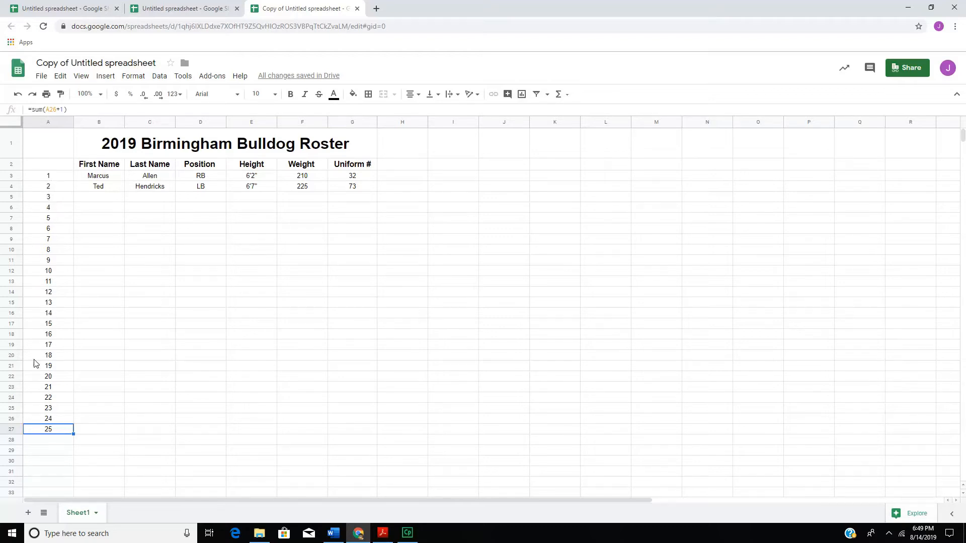
# - Drag-fill the first players' names, positions, heights, weights and numbers down to row 27
pyautogui.click(99, 282)
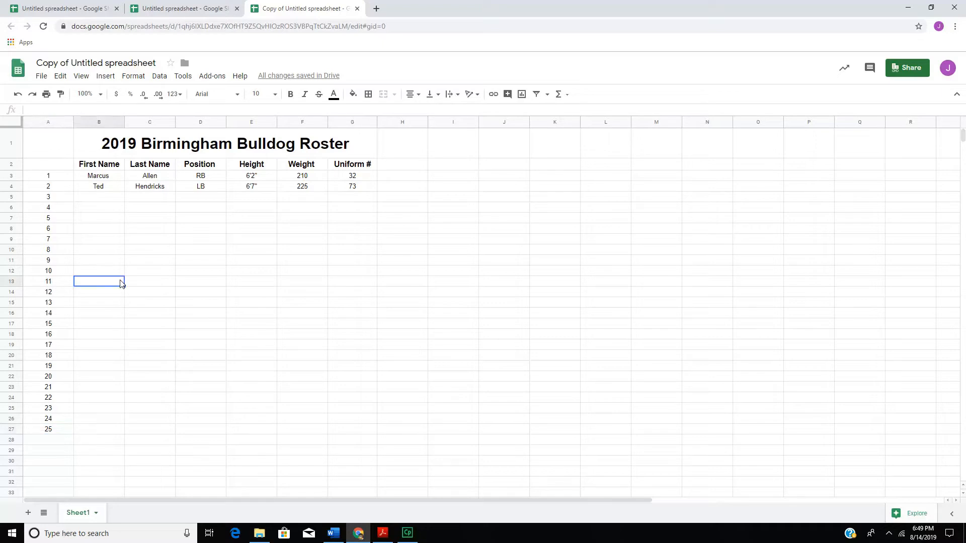
pyautogui.click(98, 176)
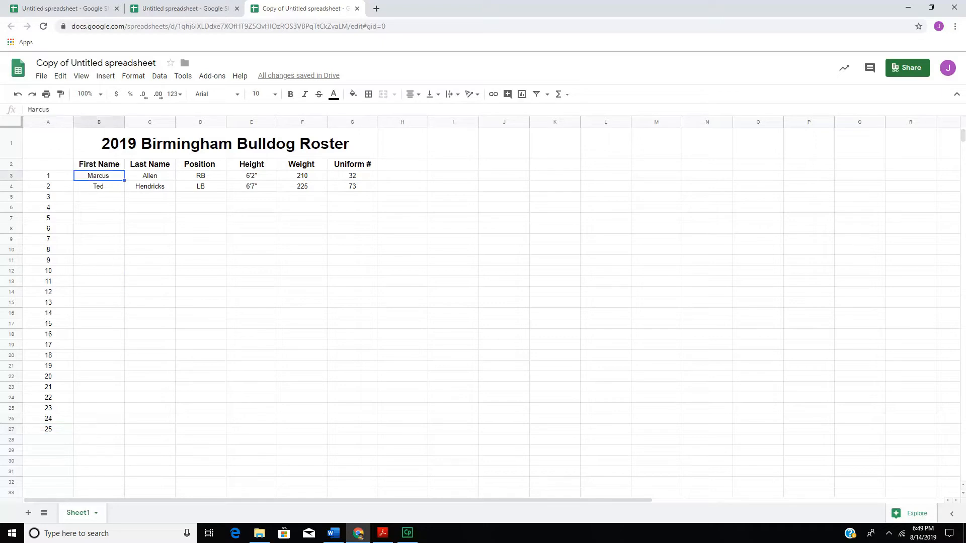
pyautogui.moveTo(98, 176); pyautogui.dragTo(351, 186)
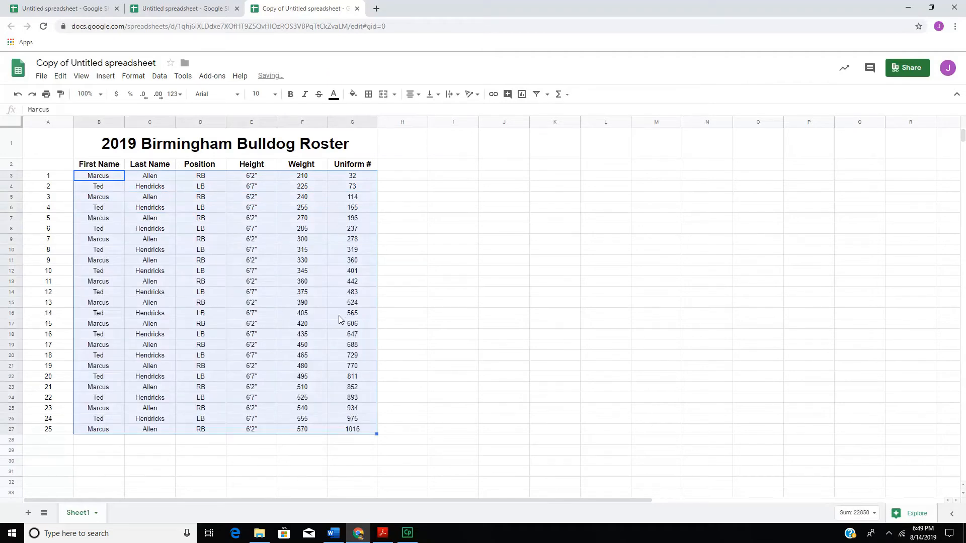
pyautogui.click(48, 143)
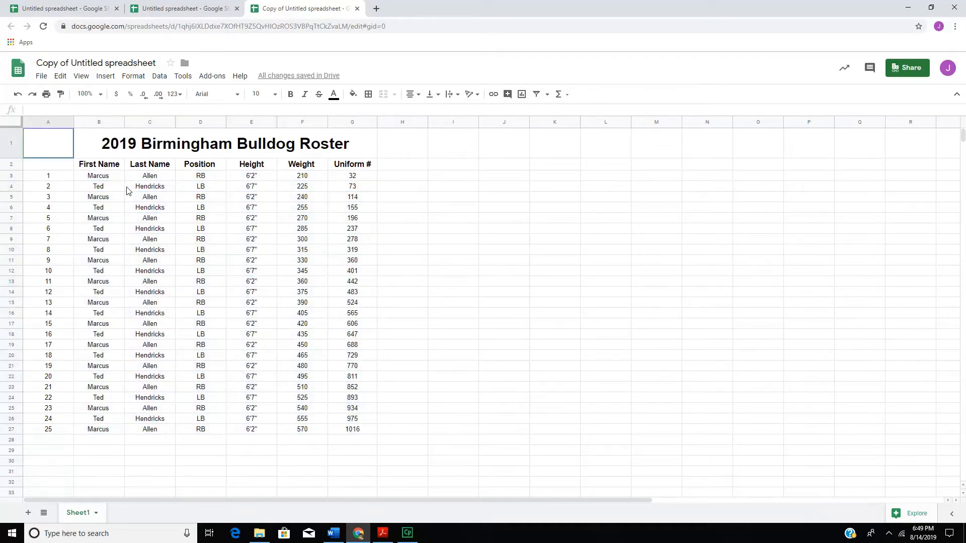
pyautogui.moveTo(119, 187)
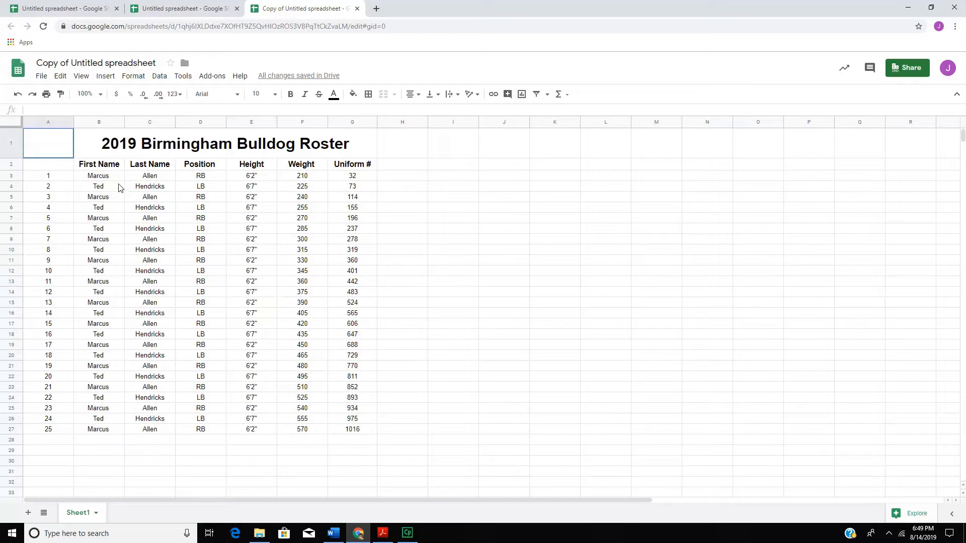
pyautogui.moveTo(37, 376)
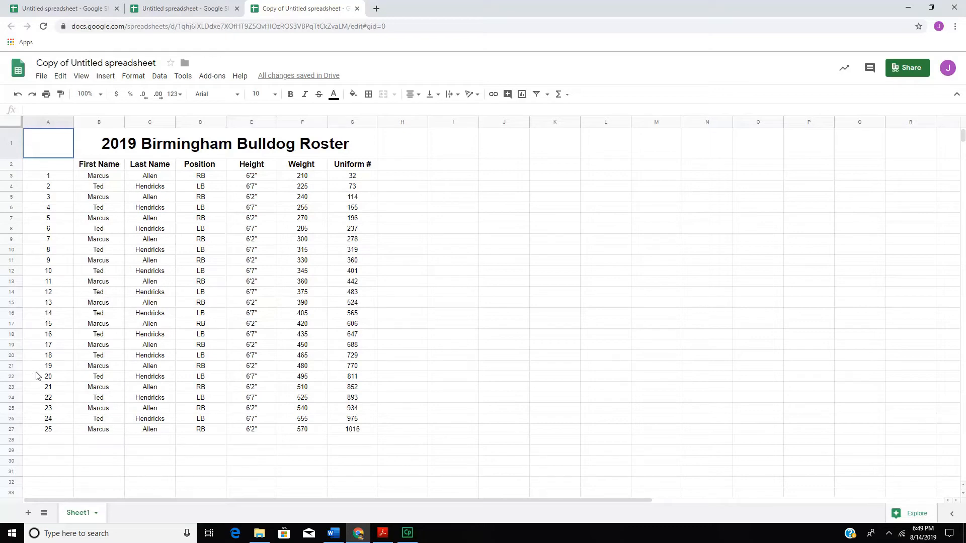
# - Apply black All borders to the whole roster table, A1 through G27
pyautogui.click(49, 143)
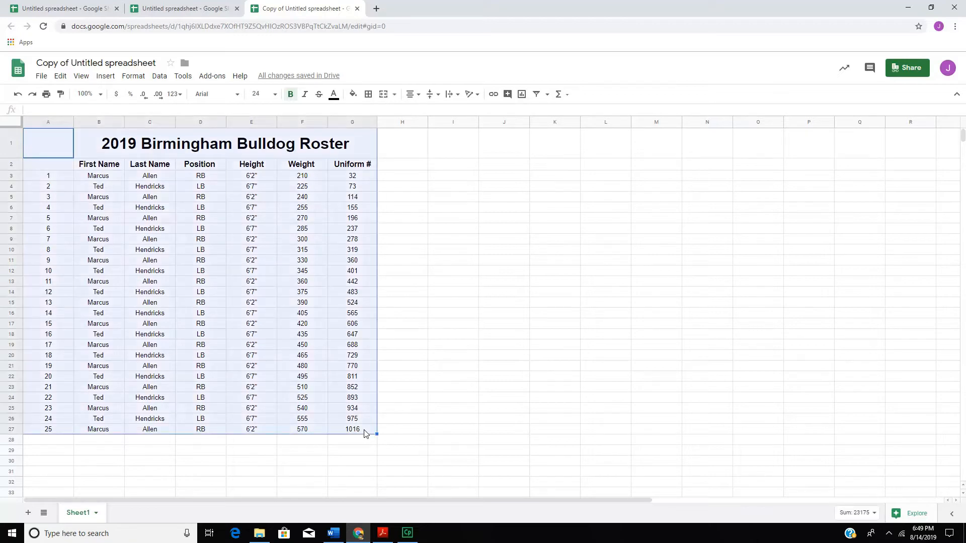
pyautogui.moveTo(209, 151)
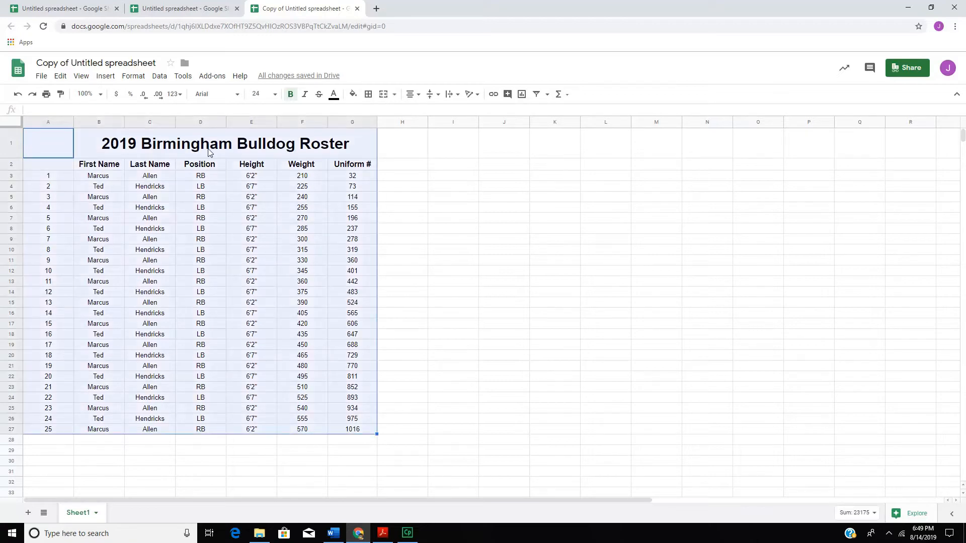
pyautogui.moveTo(368, 93)
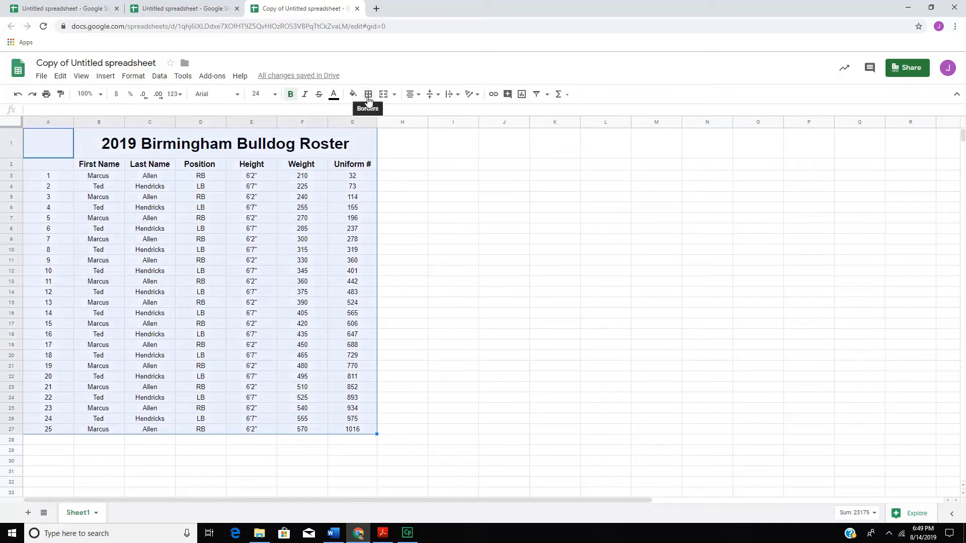
pyautogui.click(368, 94)
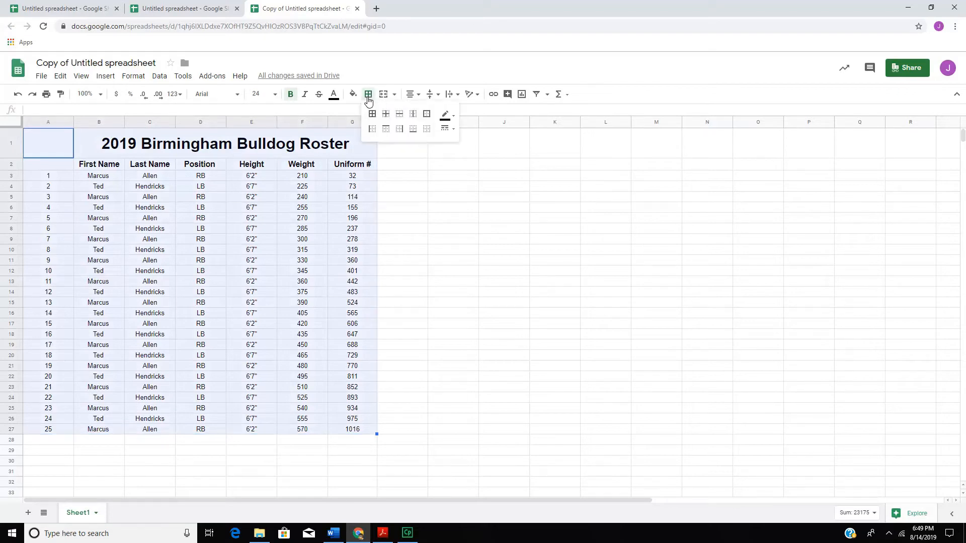
pyautogui.moveTo(449, 124)
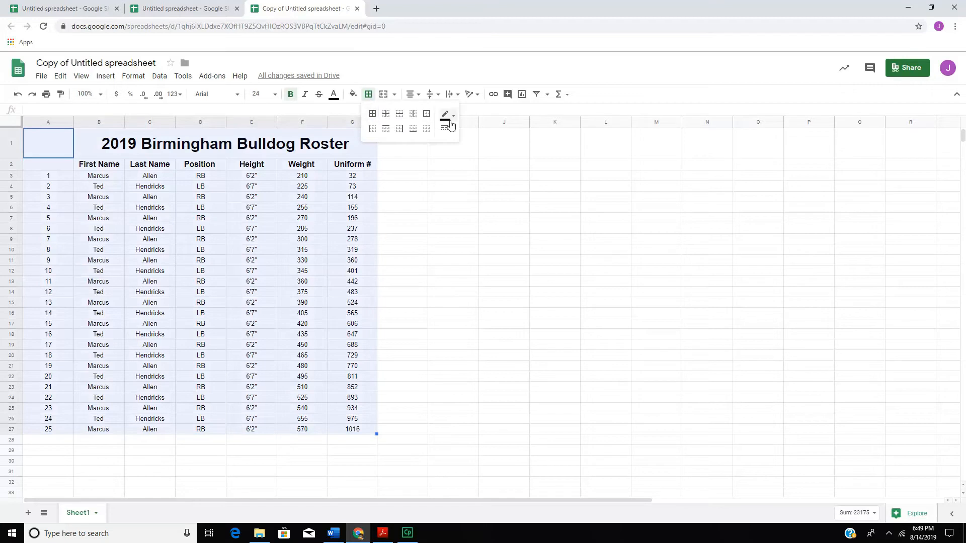
pyautogui.click(445, 113)
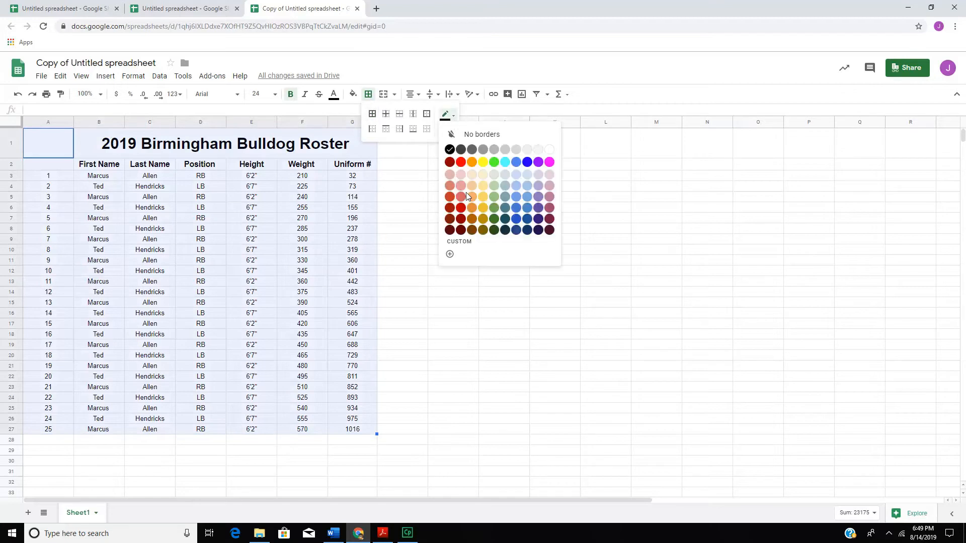
pyautogui.moveTo(450, 117)
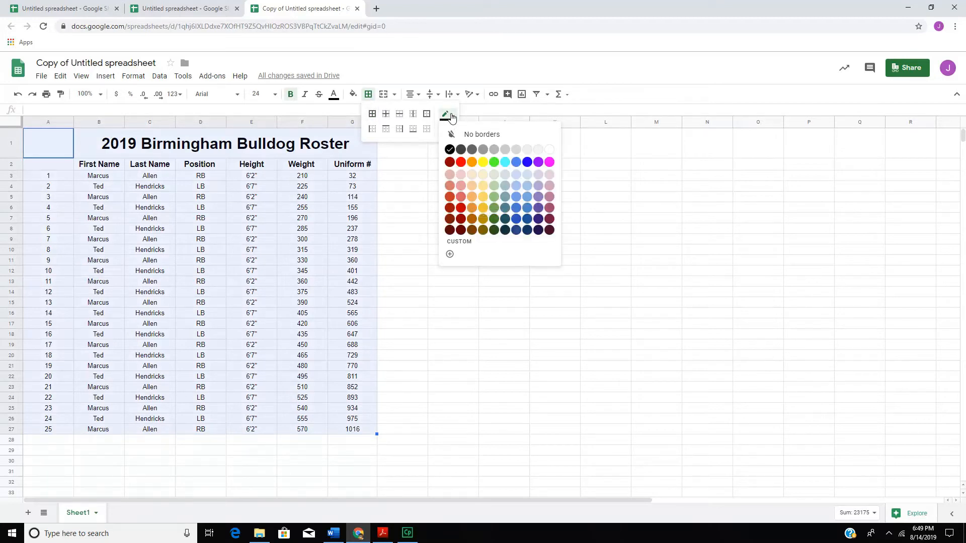
pyautogui.click(444, 129)
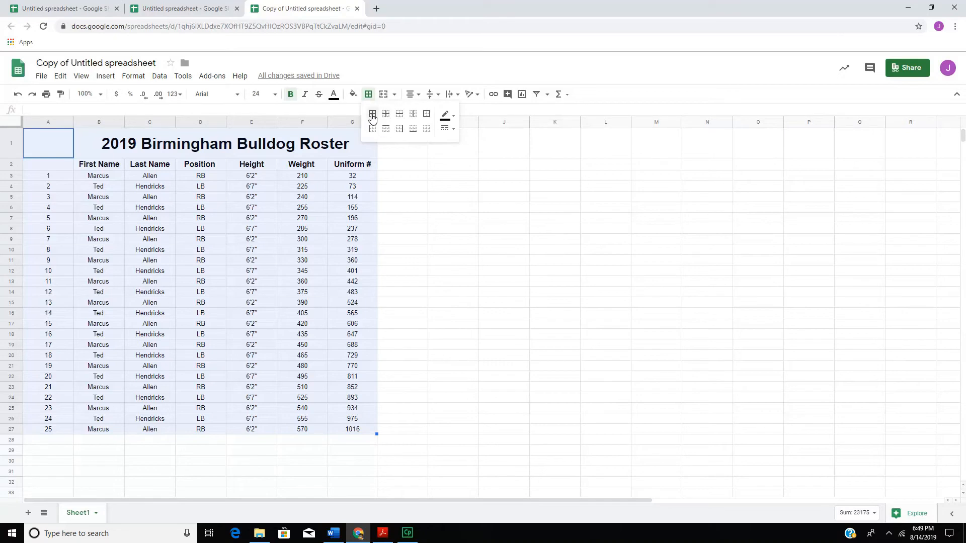
pyautogui.click(372, 114)
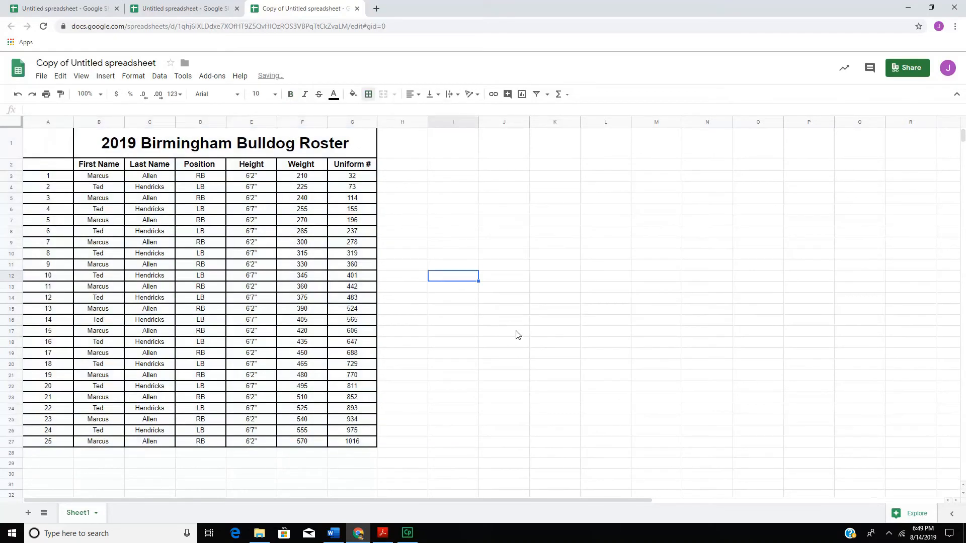
# - Select the title row cells A1 through G1 to merge the roster title
pyautogui.click(48, 142)
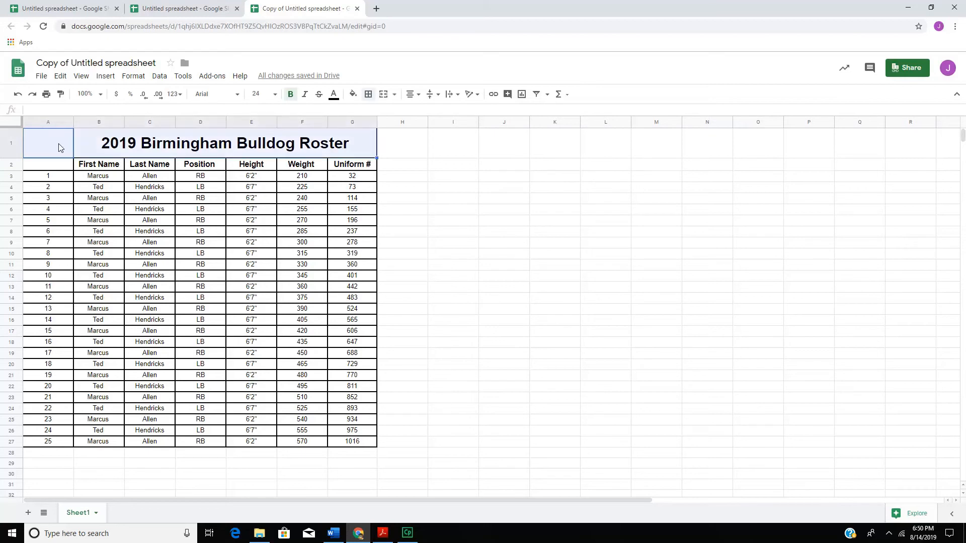
pyautogui.moveTo(331, 126)
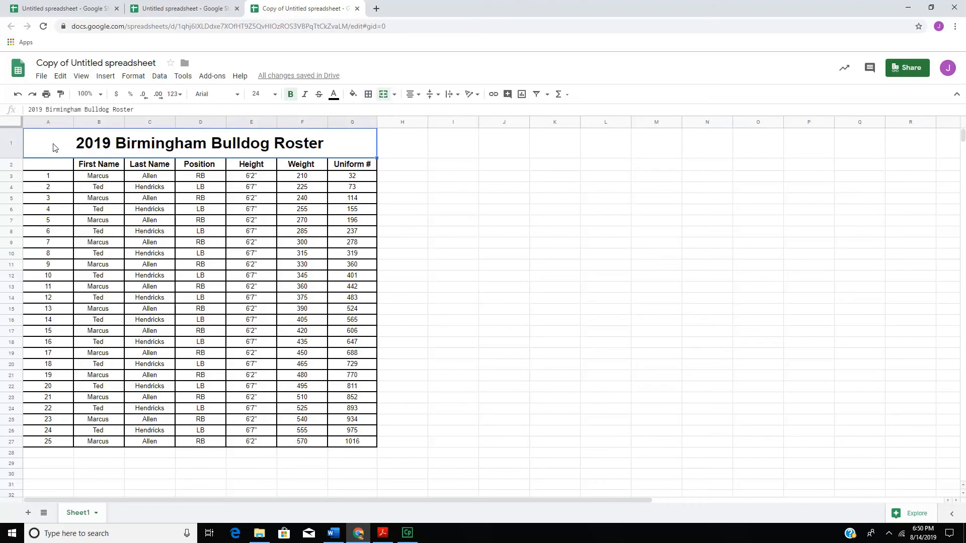
pyautogui.moveTo(404, 347)
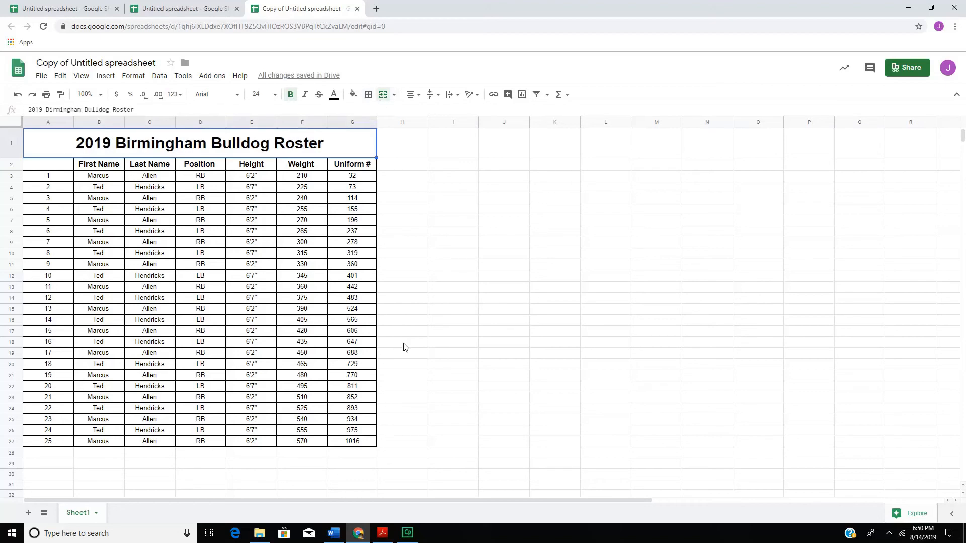